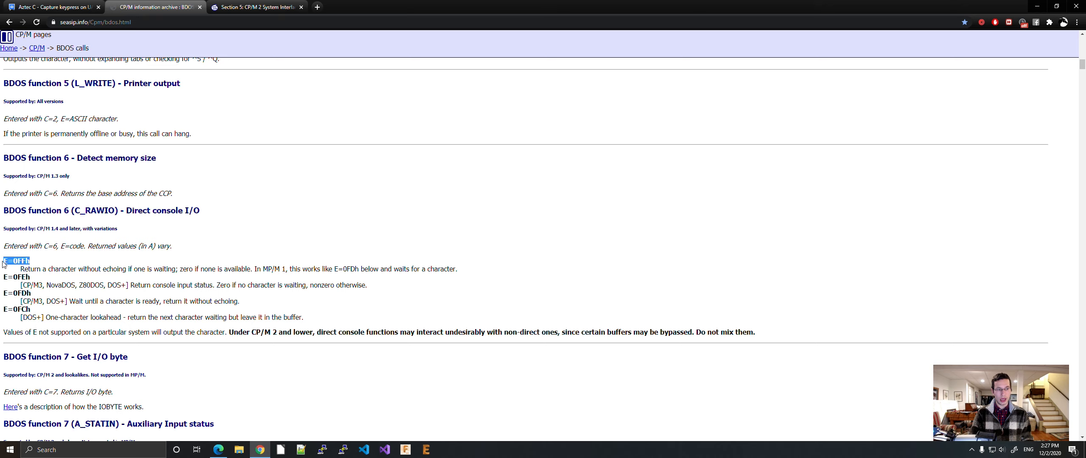
Bring up the Aztec C UART keypress thread and reread the original question
{"action": "left_click", "coordinate": [52, 7]}
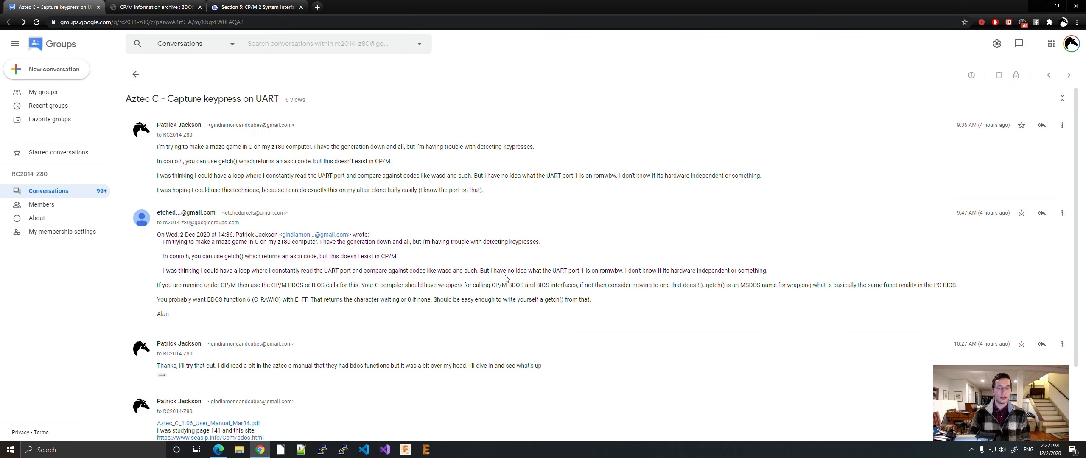
{"action": "mouse_move", "coordinate": [360, 244]}
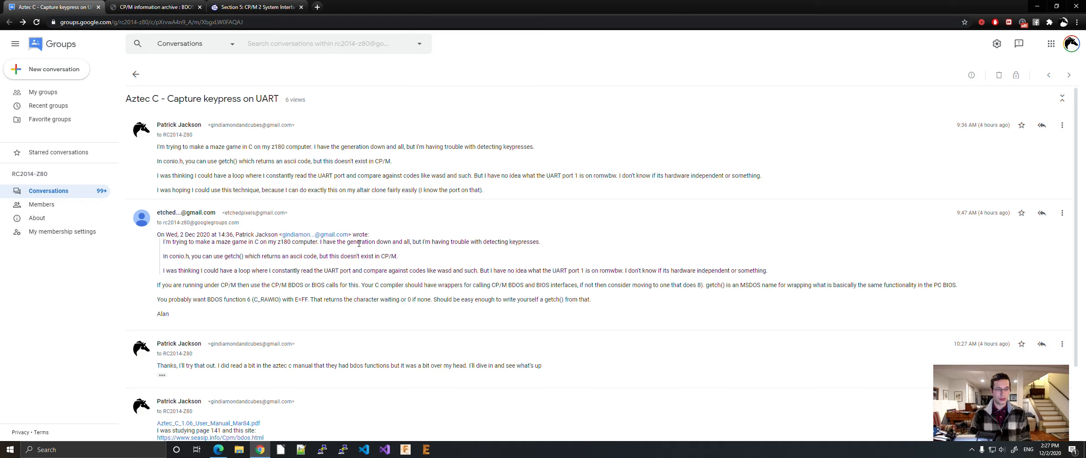
{"action": "mouse_move", "coordinate": [145, 115]}
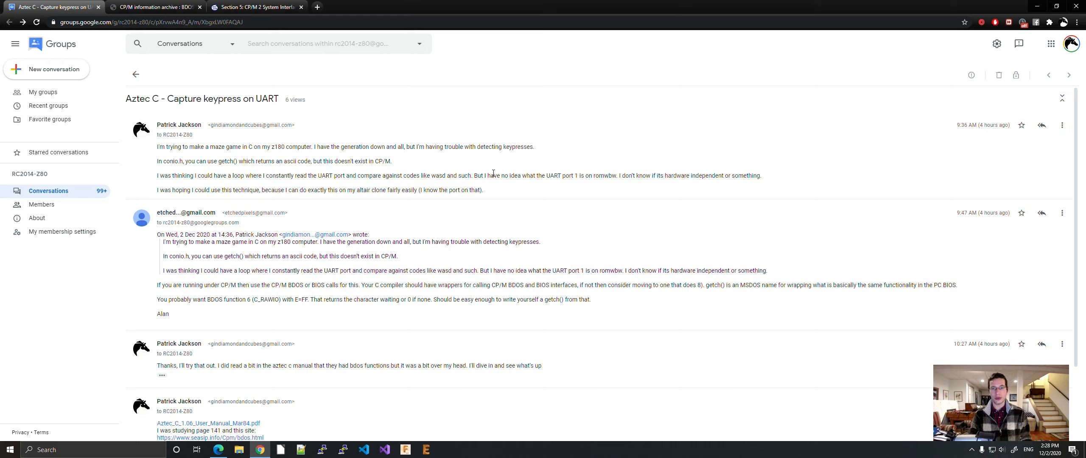
{"action": "left_click_drag", "start_coordinate": [213, 146], "coordinate": [484, 190]}
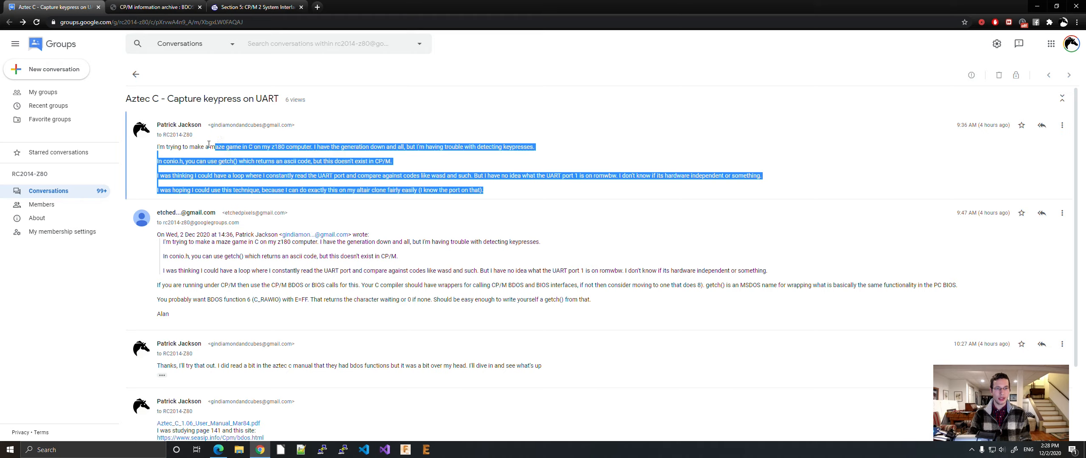
{"action": "left_click", "coordinate": [591, 203]}
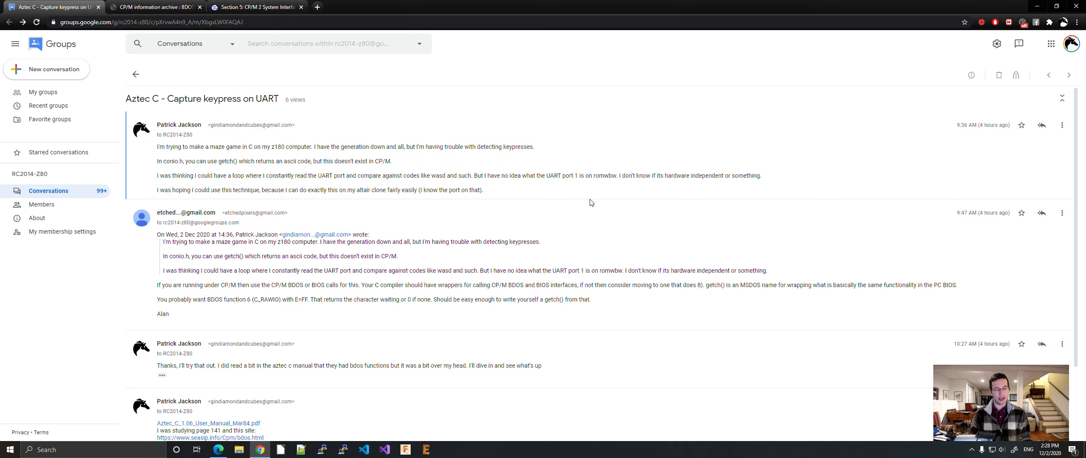
{"action": "mouse_move", "coordinate": [456, 159]}
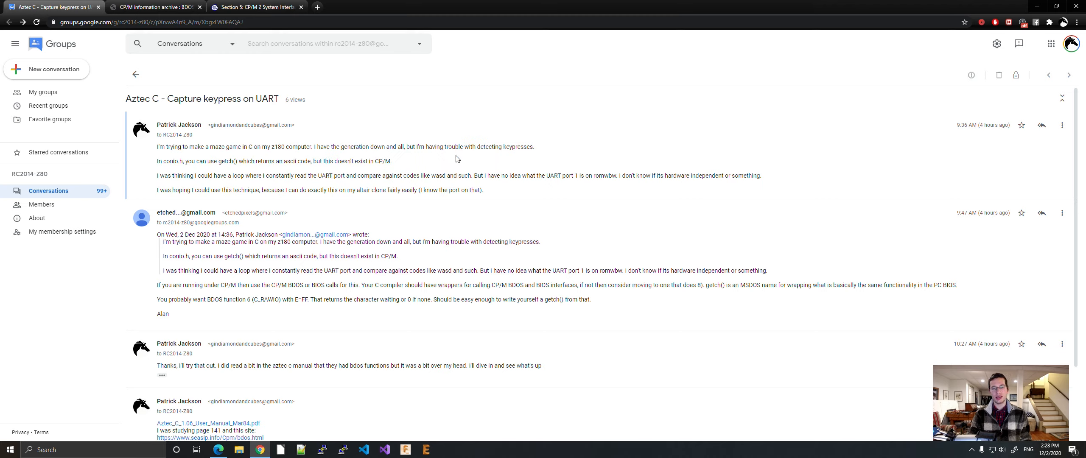
{"action": "mouse_move", "coordinate": [345, 186]}
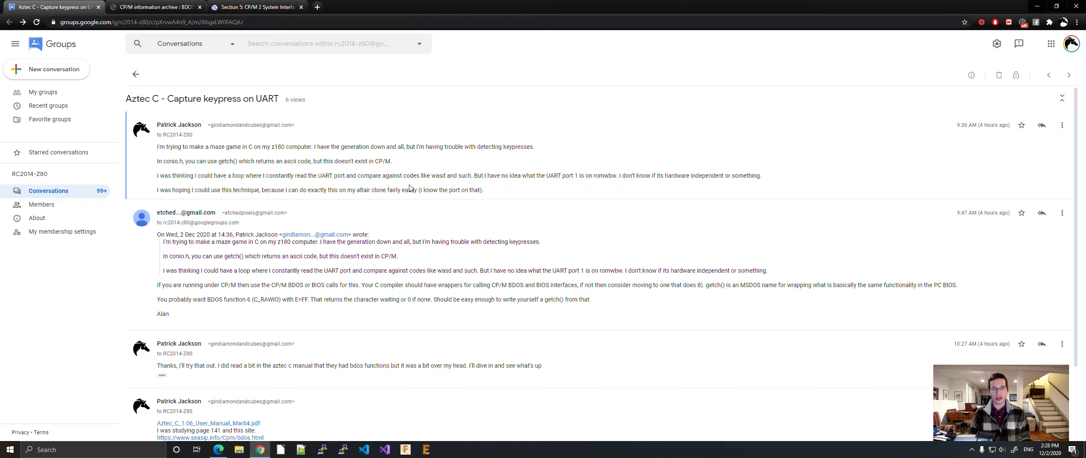
{"action": "mouse_move", "coordinate": [192, 310]}
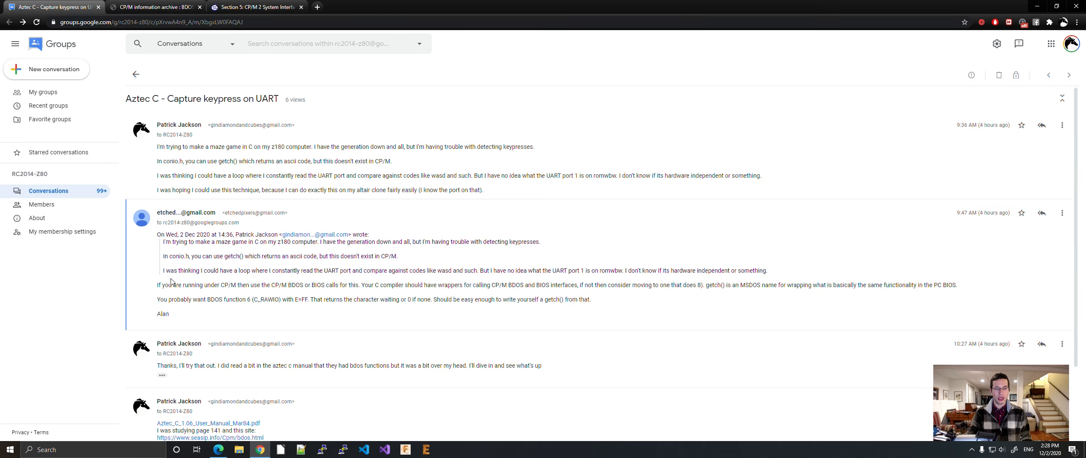
Return to the CP/M BDOS reference at function 6, Direct console I/O
{"action": "left_click", "coordinate": [256, 7]}
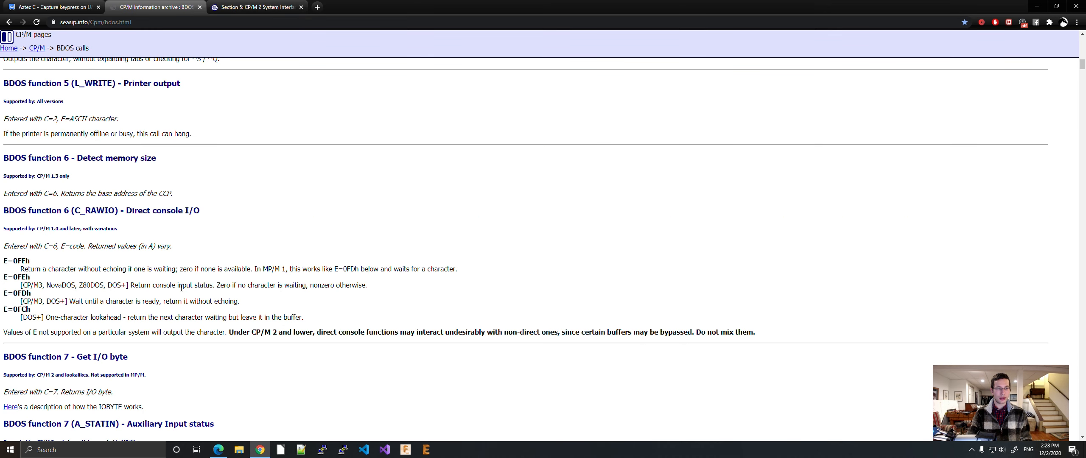
{"action": "mouse_move", "coordinate": [132, 221]}
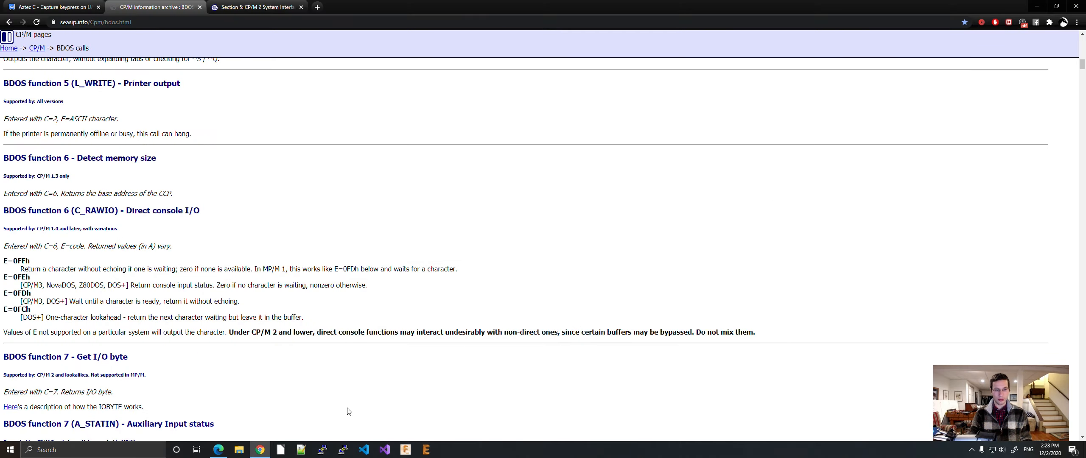
{"action": "mouse_move", "coordinate": [357, 404]}
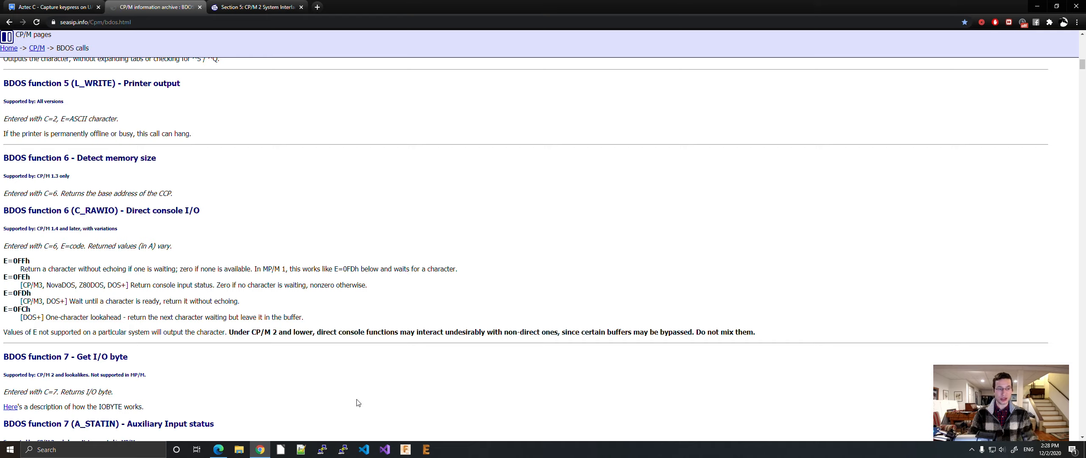
{"action": "mouse_move", "coordinate": [354, 422]}
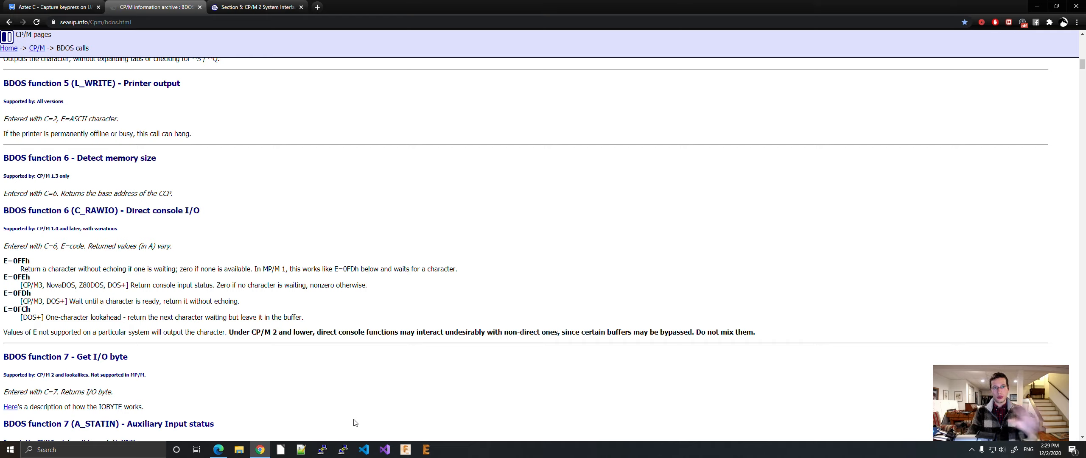
Connect the saved PuTTY serial session to the CP/M machine
{"action": "left_click", "coordinate": [321, 449]}
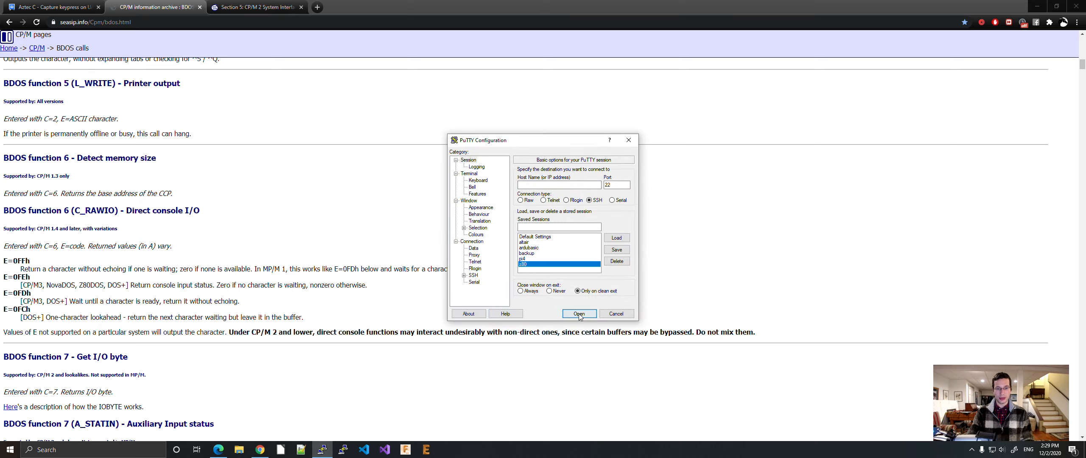
{"action": "left_click", "coordinate": [579, 314]}
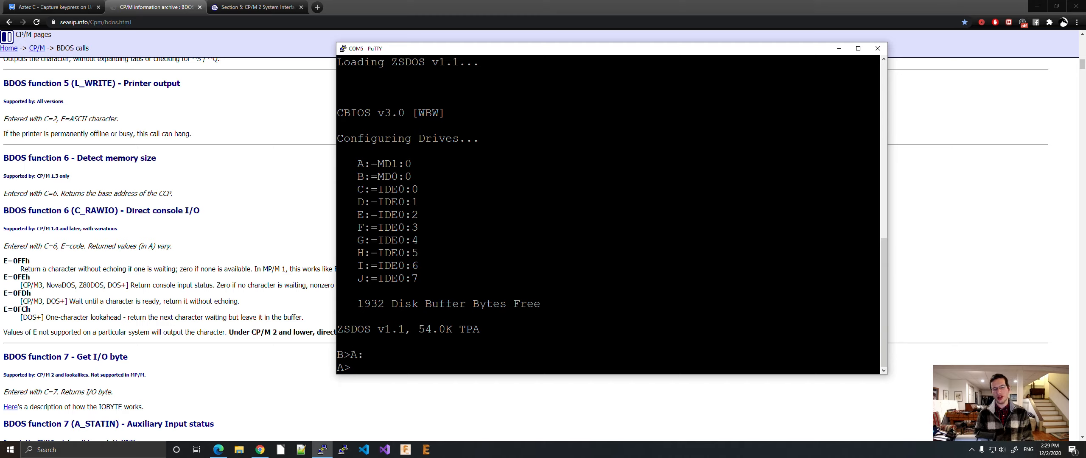
List the directory, change drive, and start editing MAIN.C with zde main
{"action": "type", "text": "dir"}
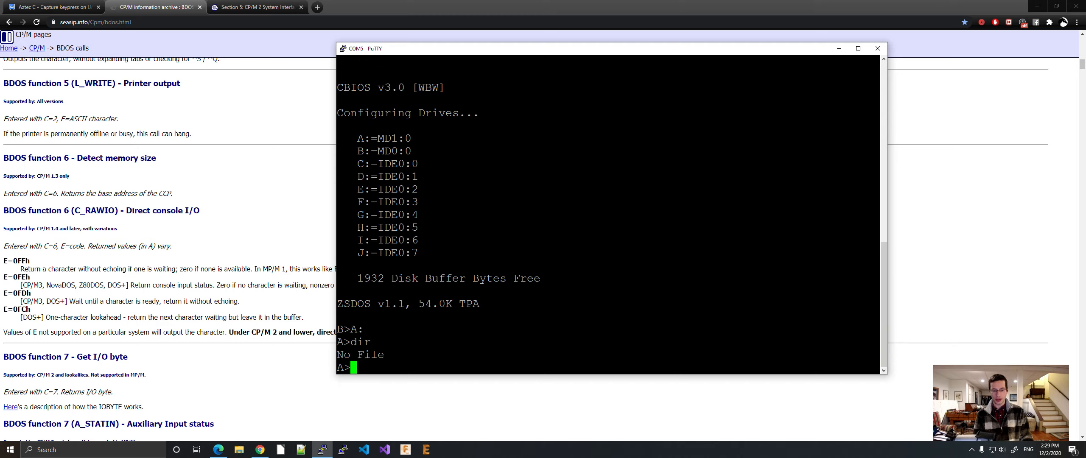
{"action": "type", "text": "B:"}
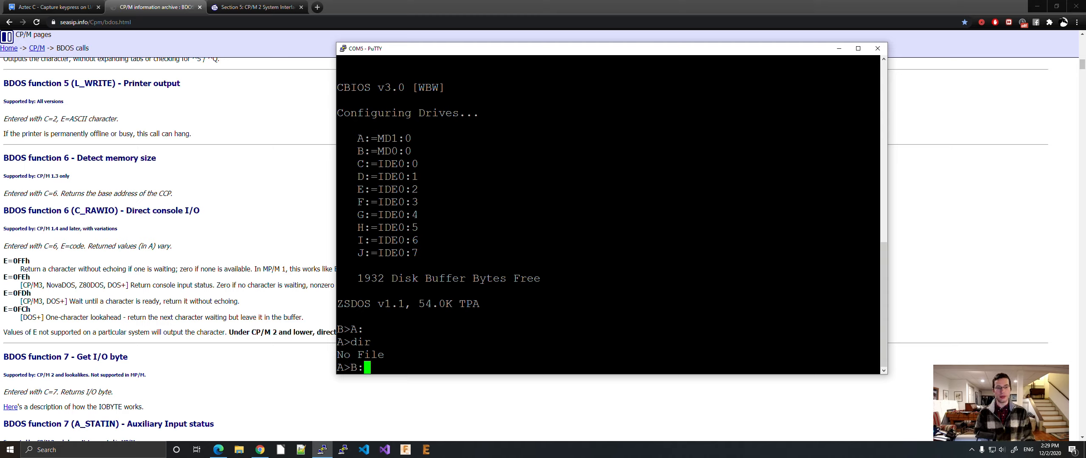
{"action": "type", "text": "zde main"}
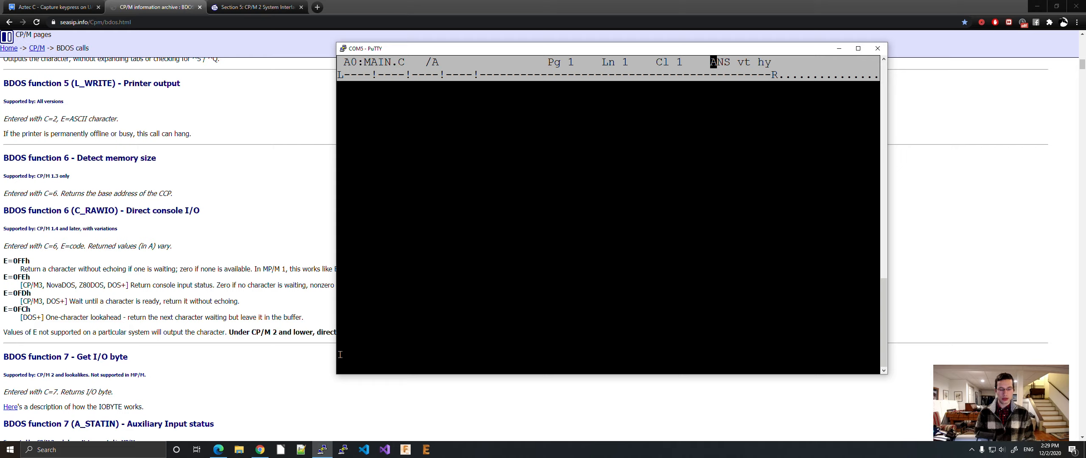
Begin MAIN.C with the main() header and its opening brace
{"action": "type", "text": "main()"}
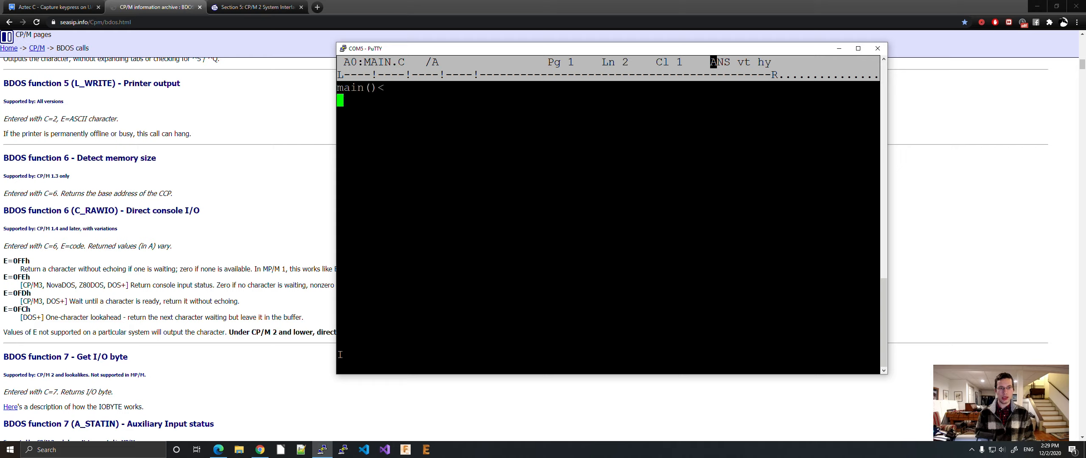
{"action": "type", "text": "{<"}
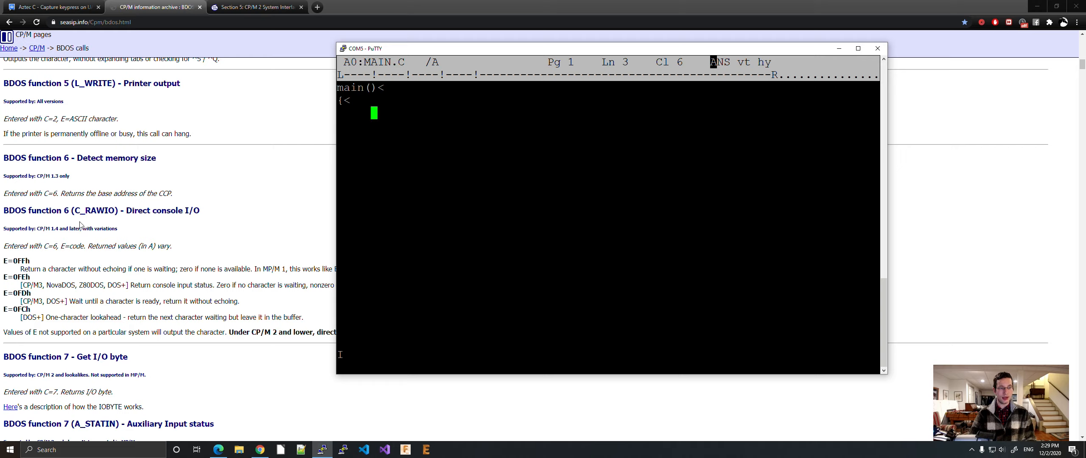
{"action": "mouse_move", "coordinate": [116, 255]}
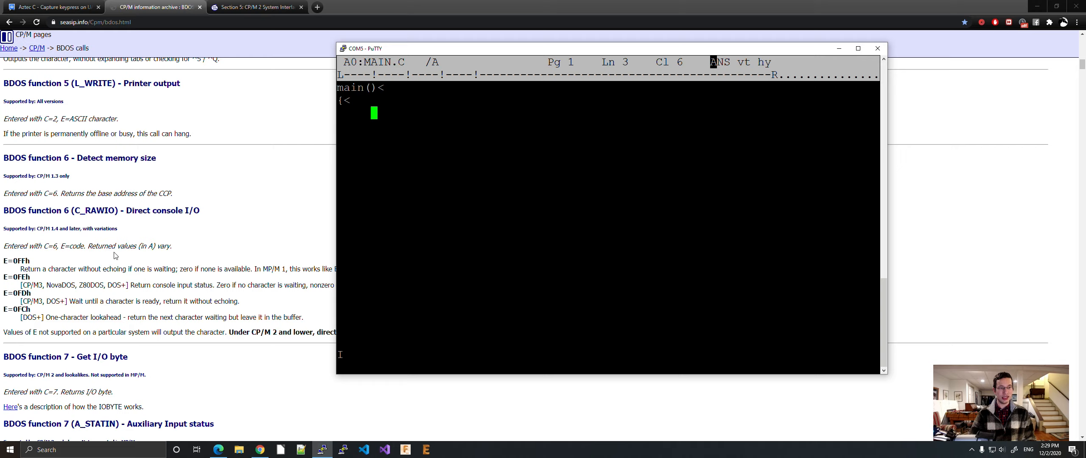
{"action": "mouse_move", "coordinate": [186, 298]}
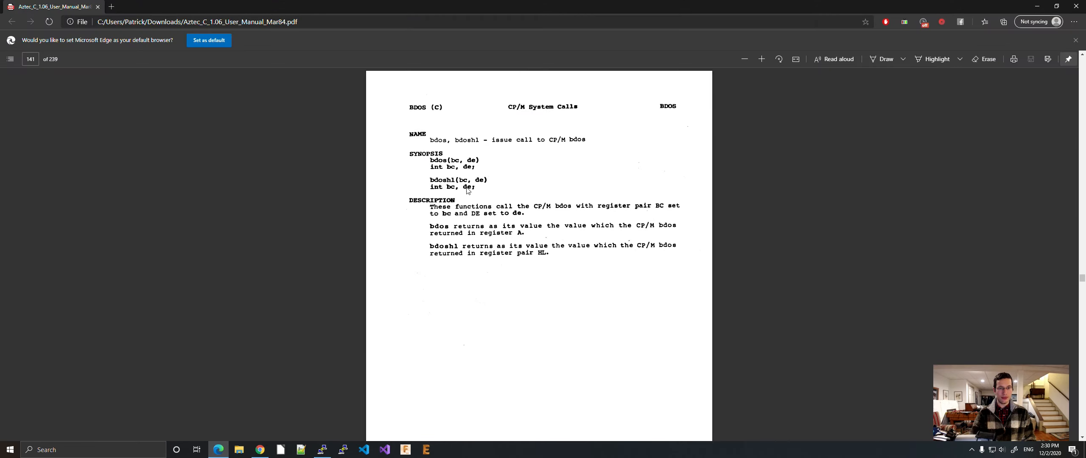
{"action": "mouse_move", "coordinate": [483, 167]}
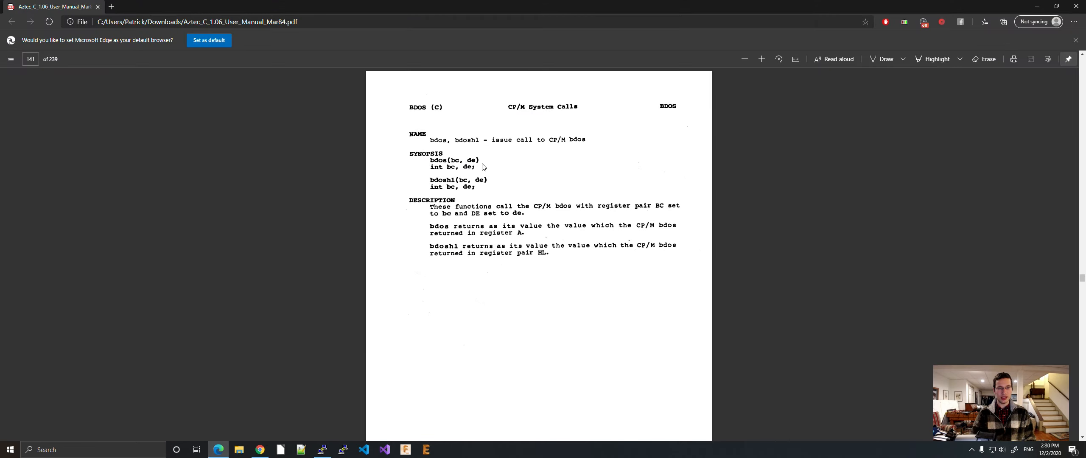
{"action": "mouse_move", "coordinate": [476, 167]}
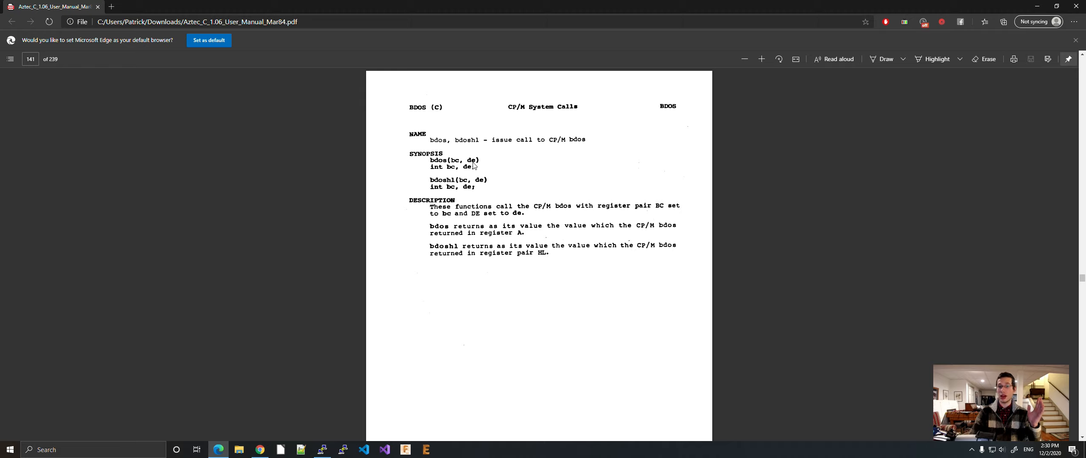
{"action": "mouse_move", "coordinate": [456, 162]}
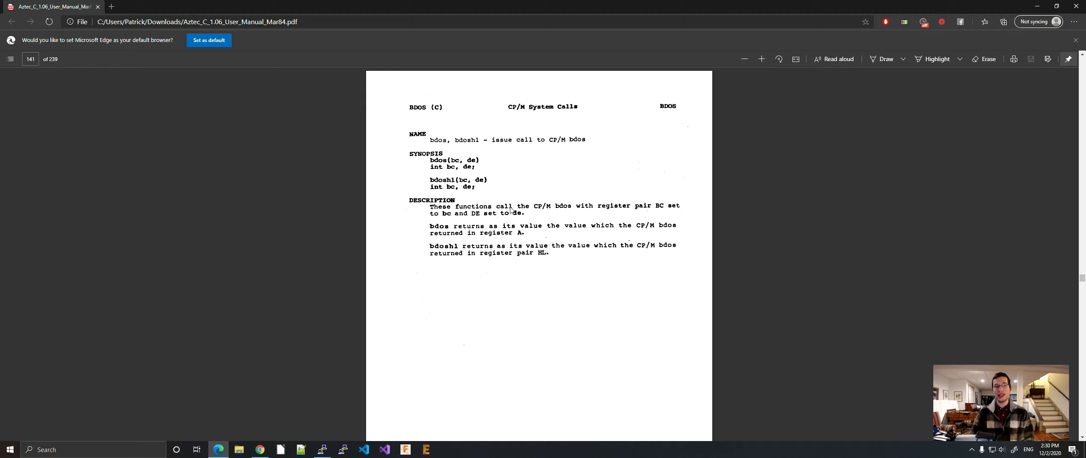
{"action": "mouse_move", "coordinate": [466, 234]}
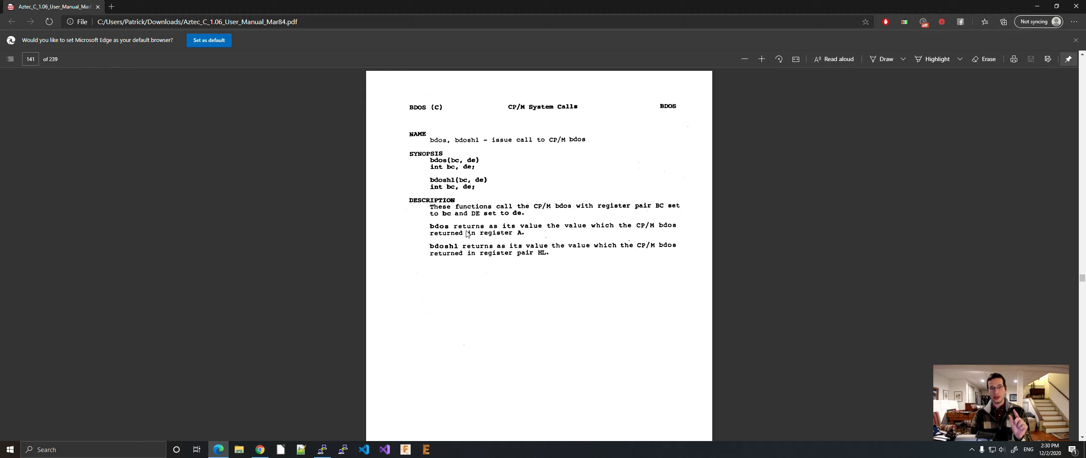
{"action": "mouse_move", "coordinate": [332, 437]}
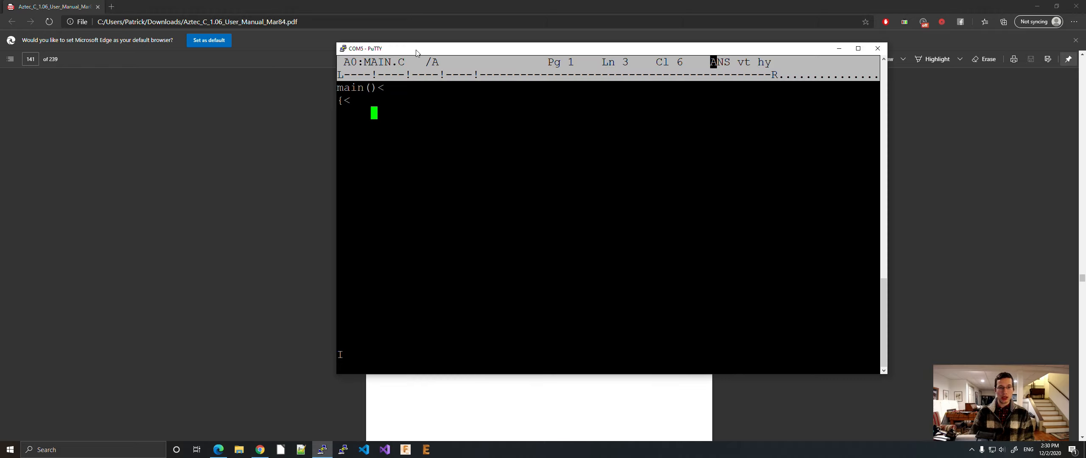
{"action": "mouse_move", "coordinate": [471, 55]}
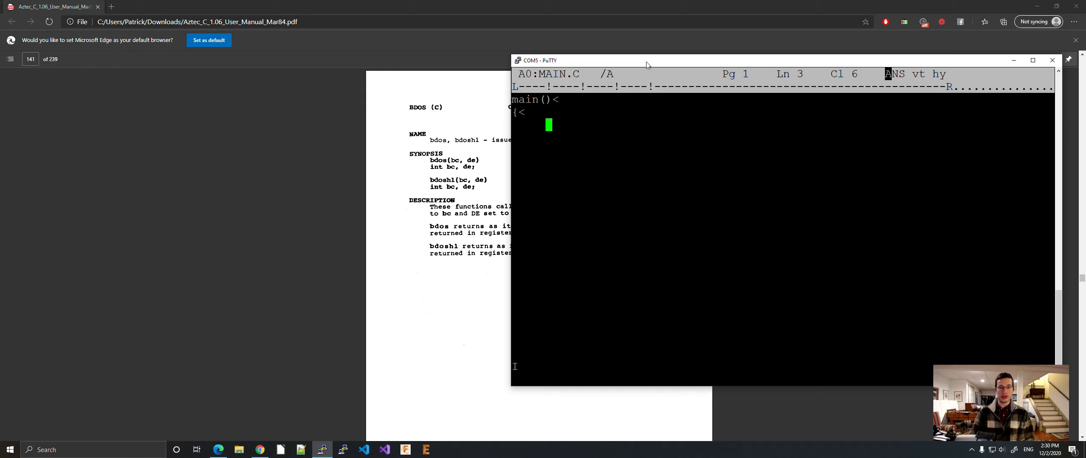
Declare int bc, de, a with a = 0, bc = 6 and de = 255
{"action": "type", "text": "int b"}
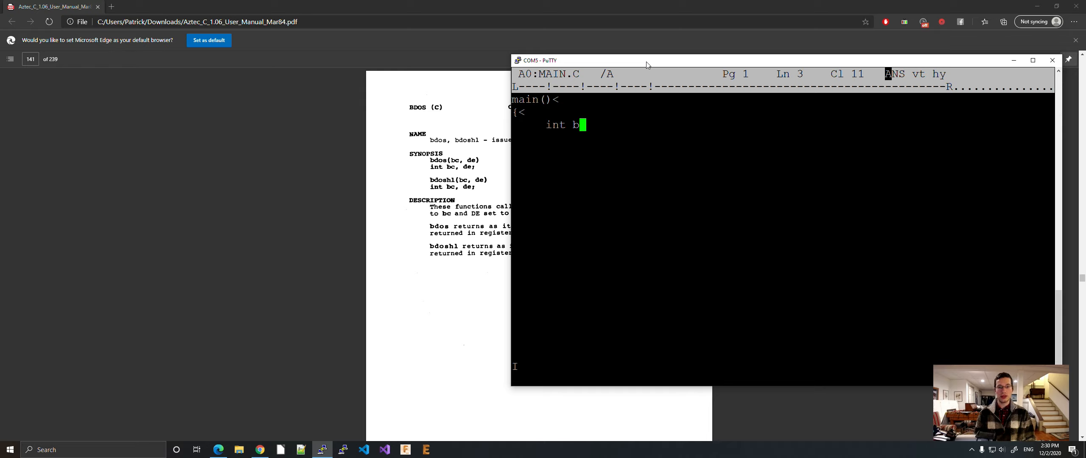
{"action": "type", "text": "c, de"}
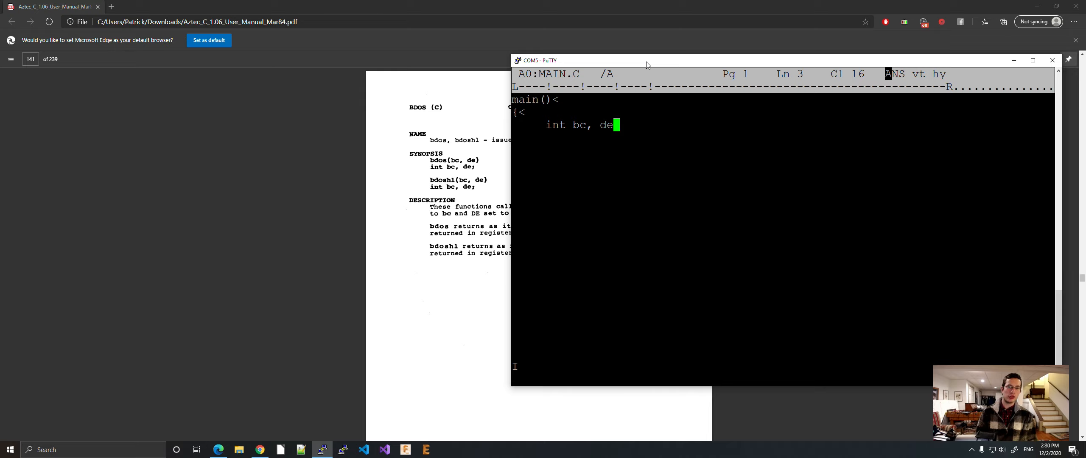
{"action": "type", "text": ", a;<"}
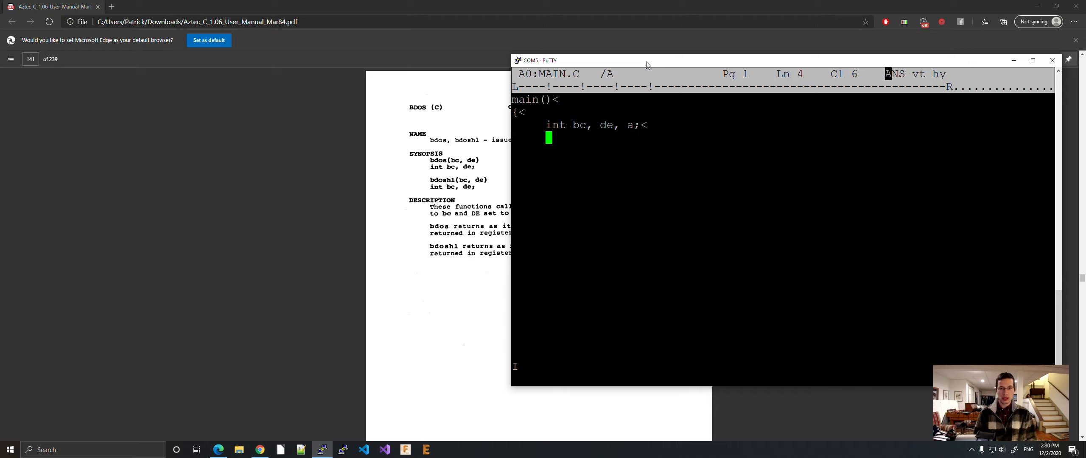
{"action": "type", "text": "int"}
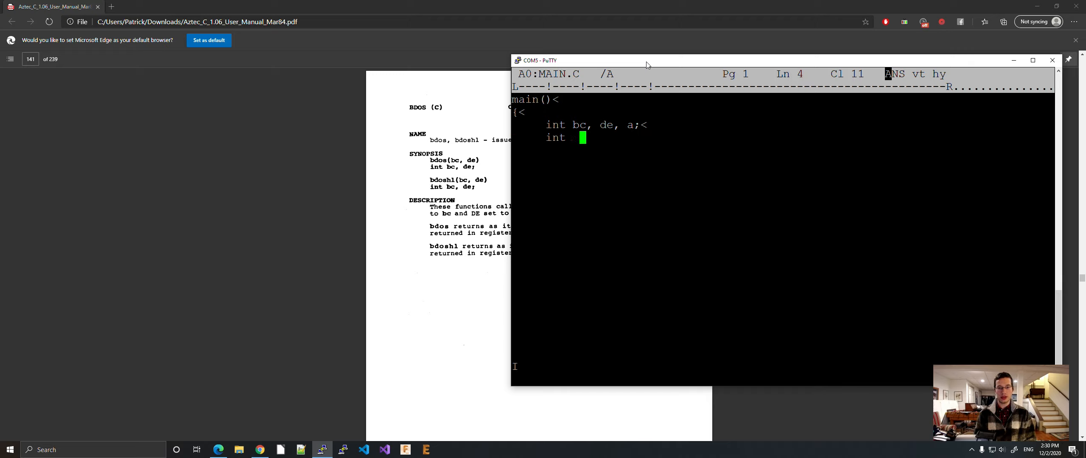
{"action": "type", "text": "a  ="}
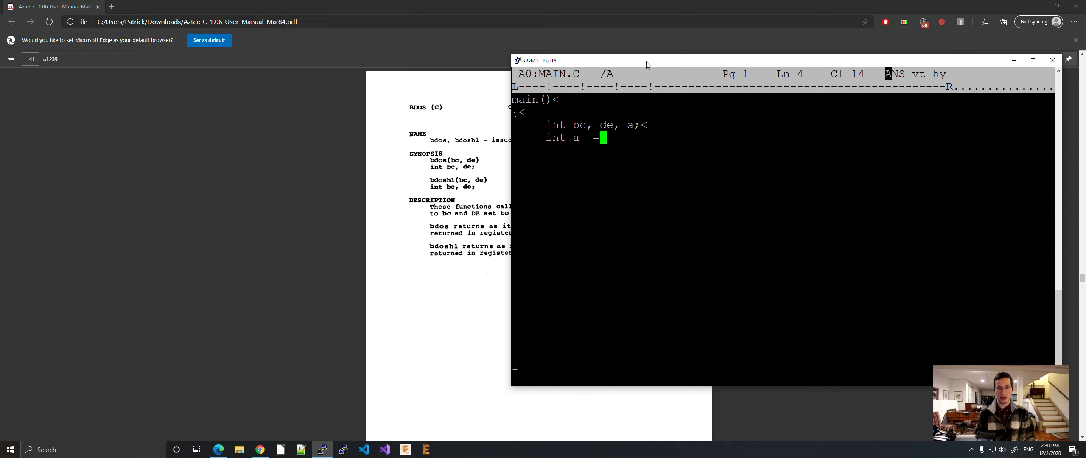
{"action": "type", "text": "0;"}
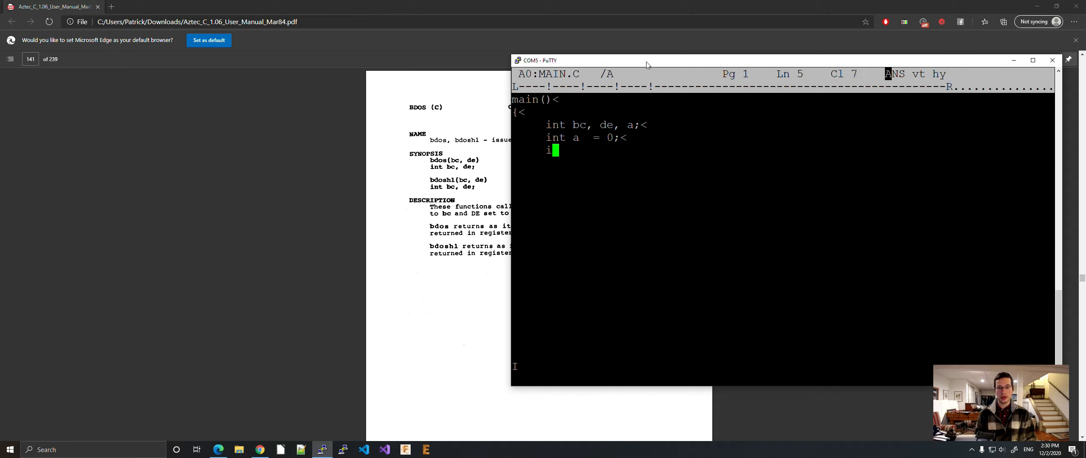
{"action": "type", "text": "nt"}
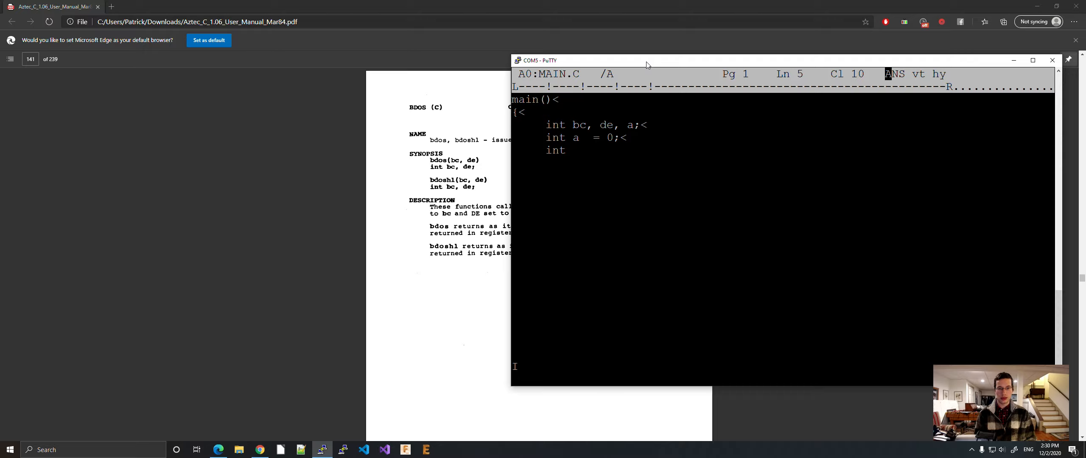
{"action": "type", "text": "bc"}
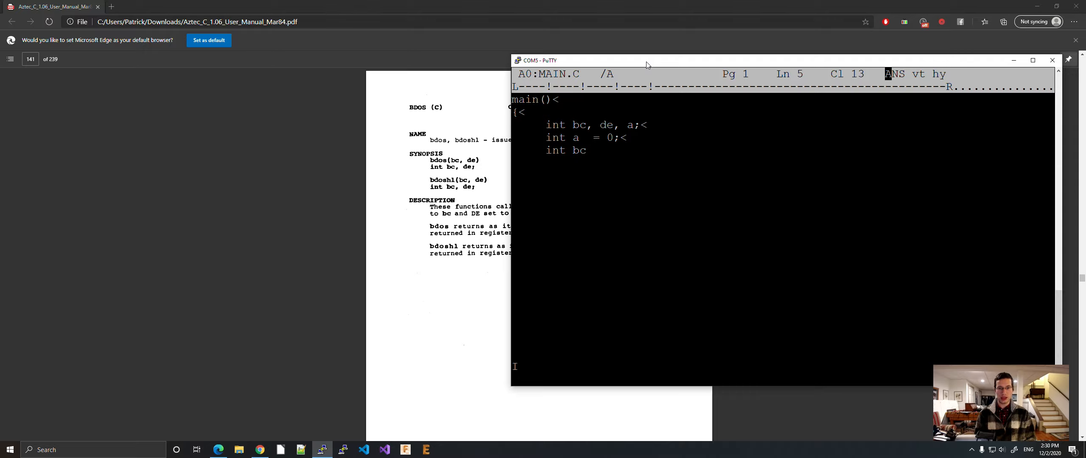
{"action": "type", "text": "="}
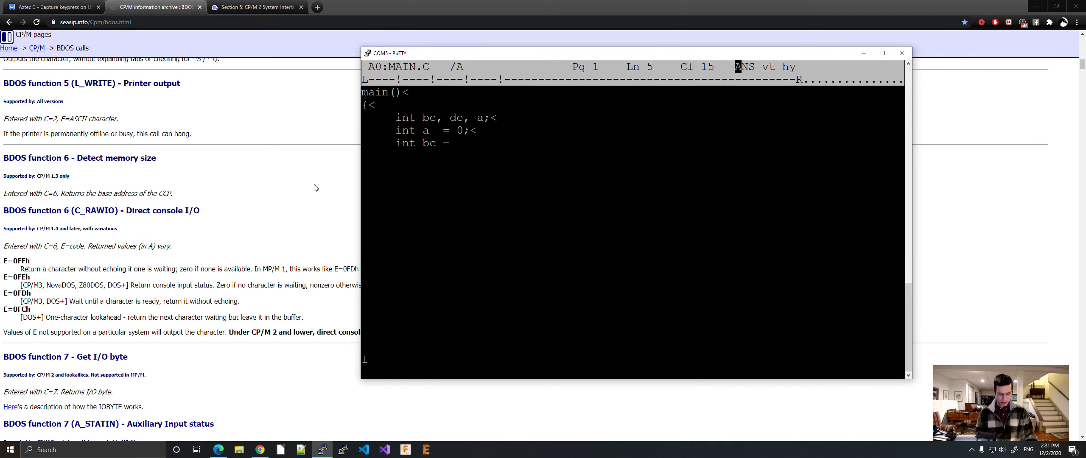
{"action": "type", "text": "6;<"}
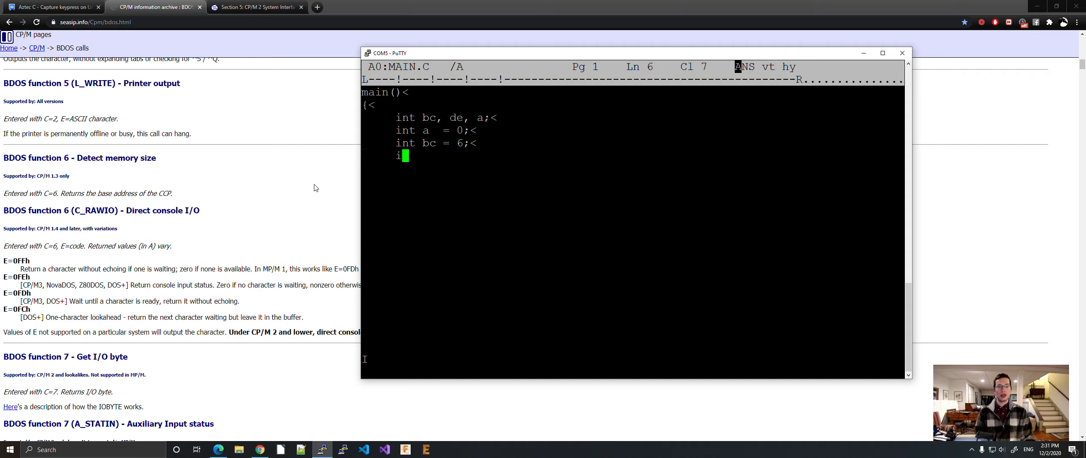
{"action": "type", "text": "nt"}
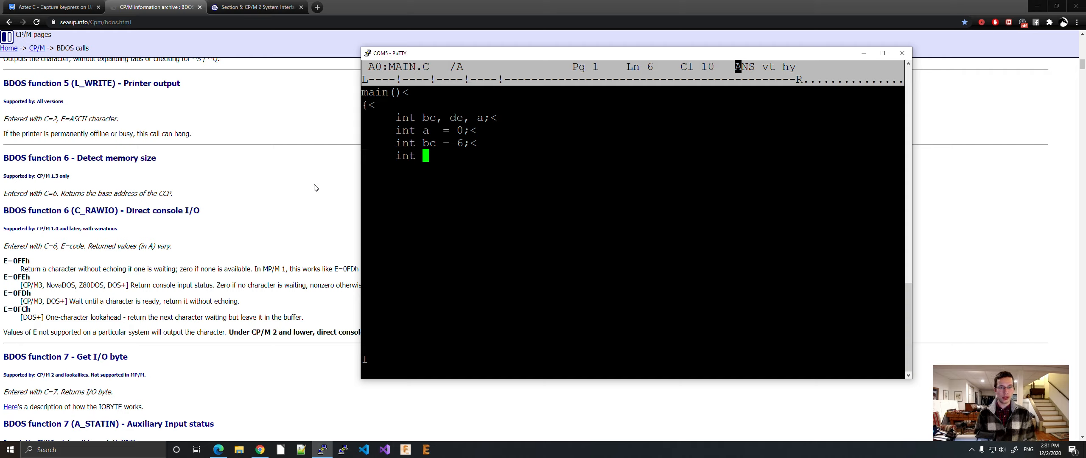
{"action": "type", "text": "de ="}
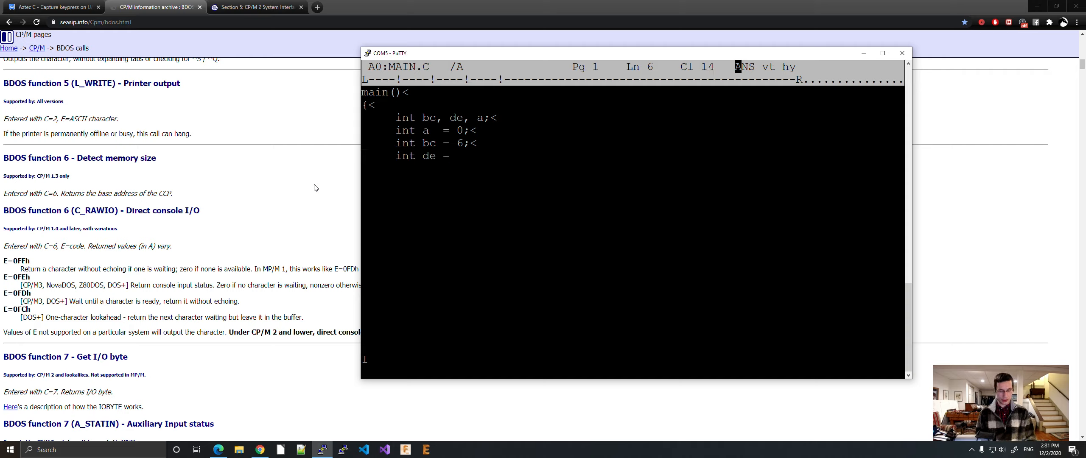
{"action": "type", "text": "2"}
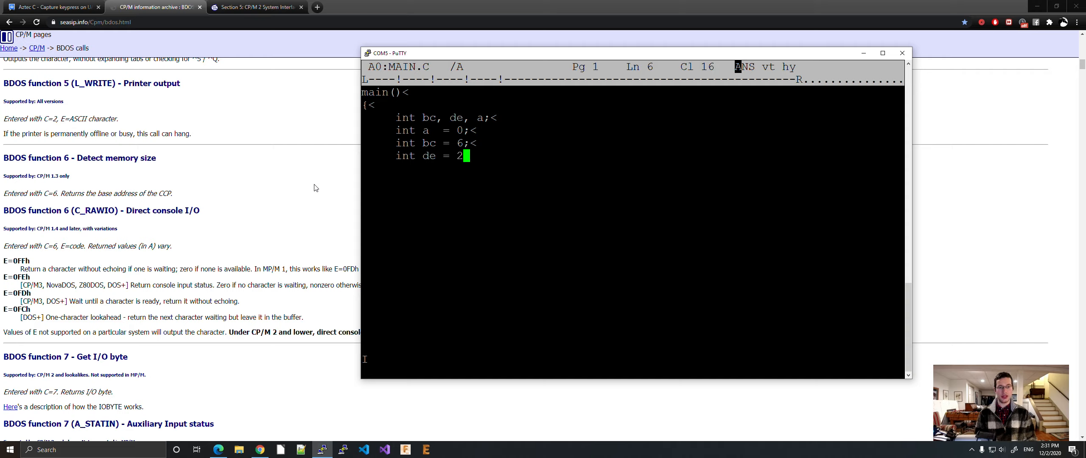
{"action": "type", "text": "55;<"}
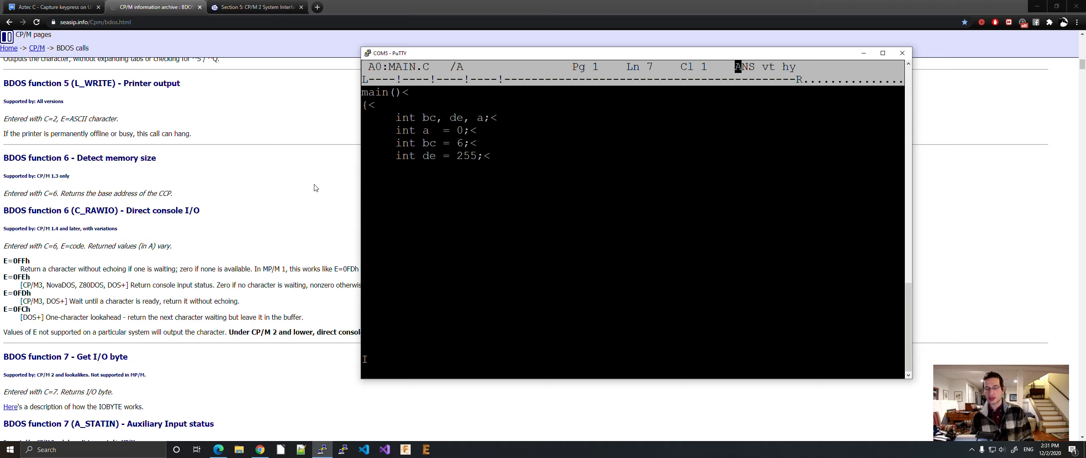
Write the for(;;) loop calling a = bdos(bc, de); followed by if (a != 0)
{"action": "type", "text": "fo"}
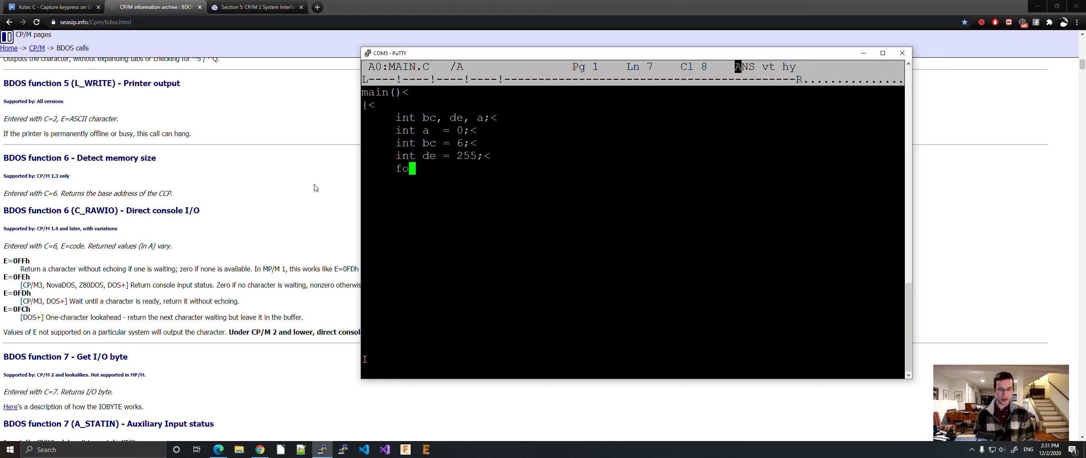
{"action": "type", "text": "r(;"}
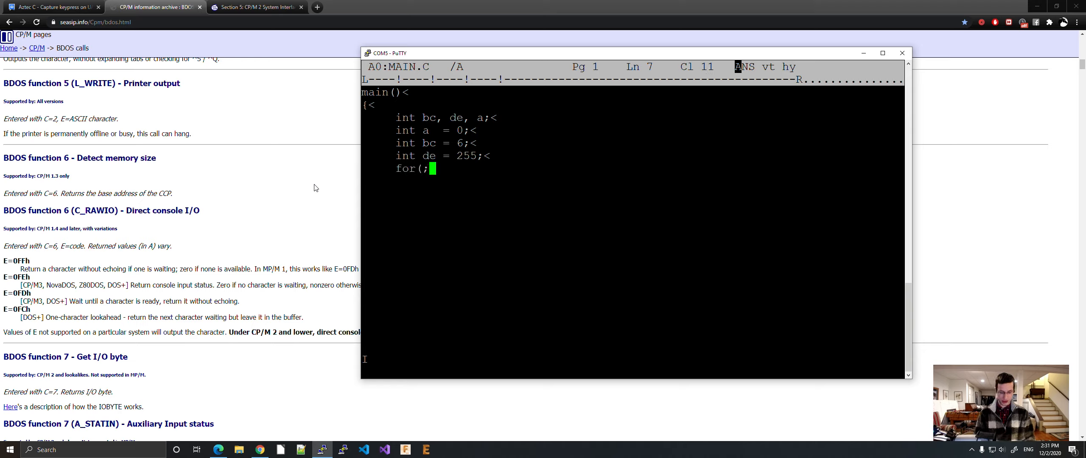
{"action": "type", "text": ";)<"}
{"action": "type", "text": "{"}
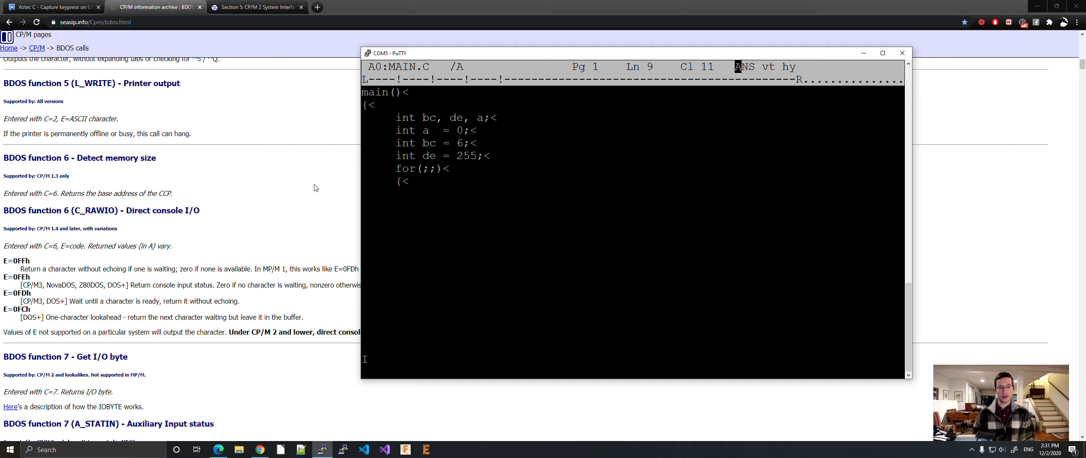
{"action": "type", "text": "a"}
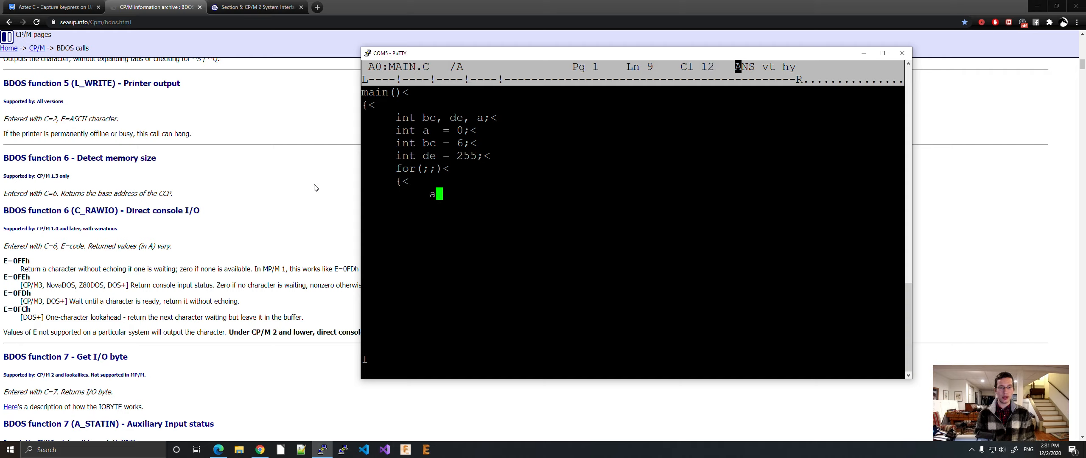
{"action": "type", "text": "= bdos"}
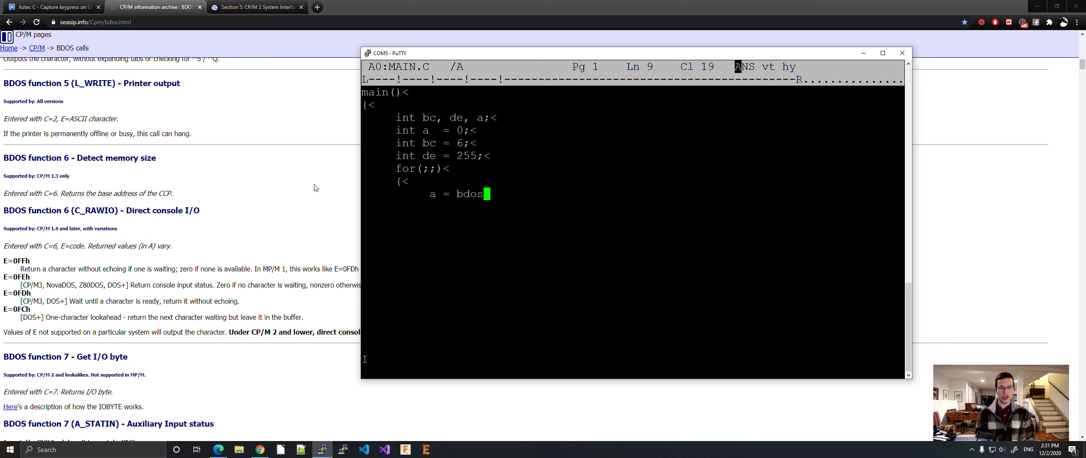
{"action": "type", "text": "(b"}
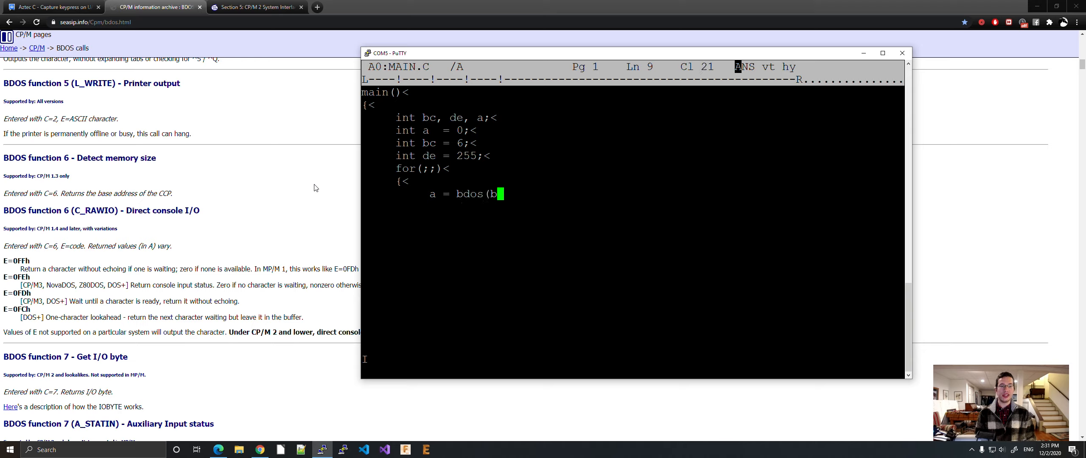
{"action": "type", "text": "c, de"}
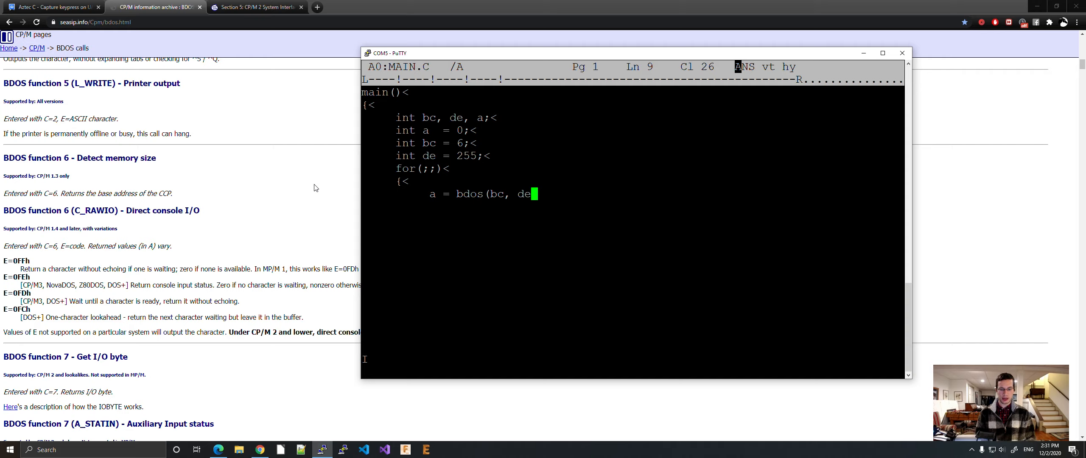
{"action": "type", "text": ");<"}
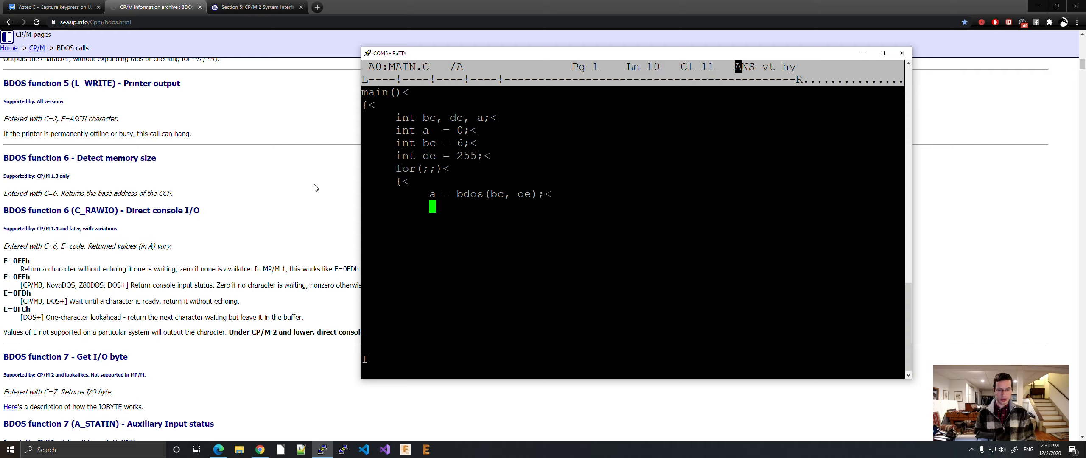
{"action": "type", "text": "if"}
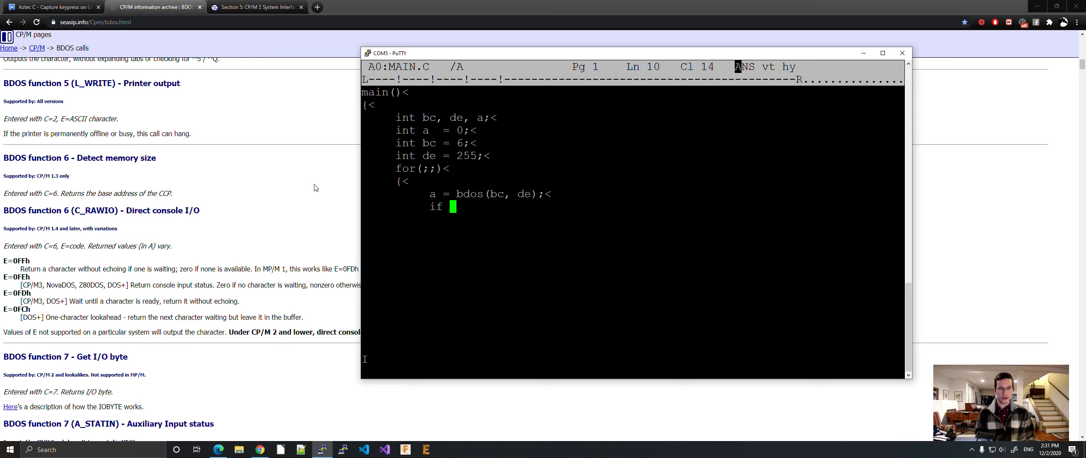
{"action": "type", "text": "(a !"}
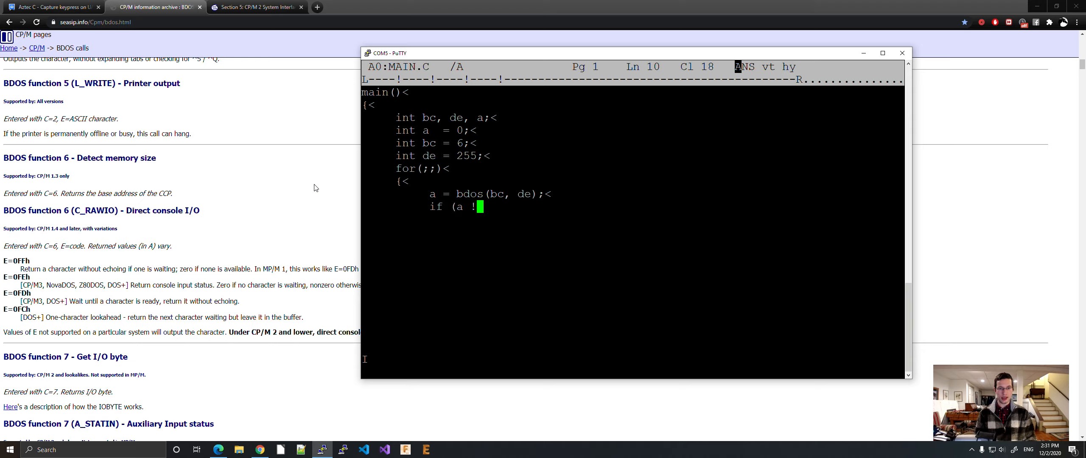
{"action": "type", "text": "="}
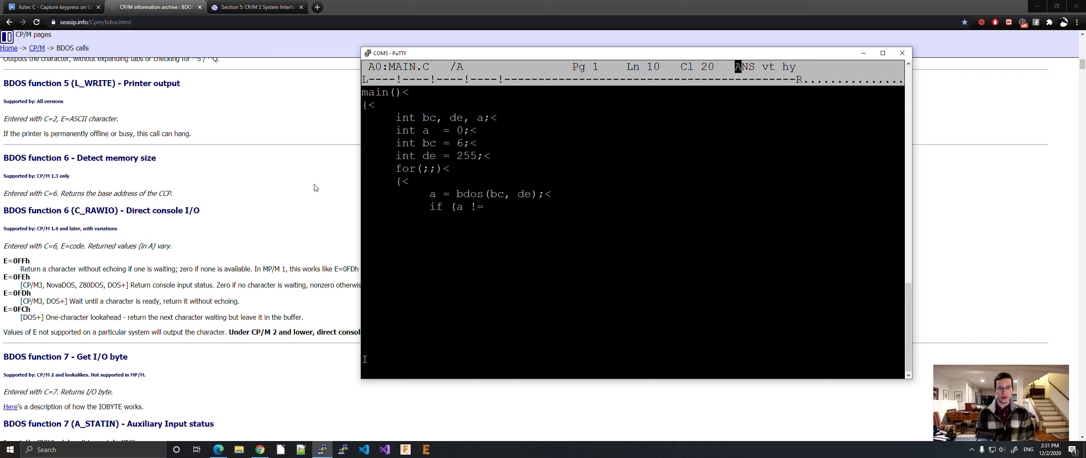
{"action": "type", "text": "0)"}
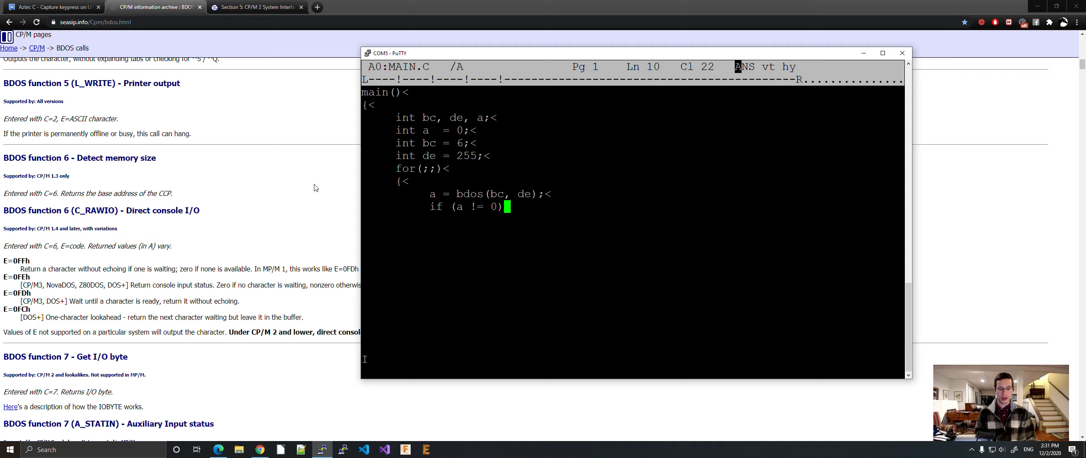
{"action": "key", "text": "enter"}
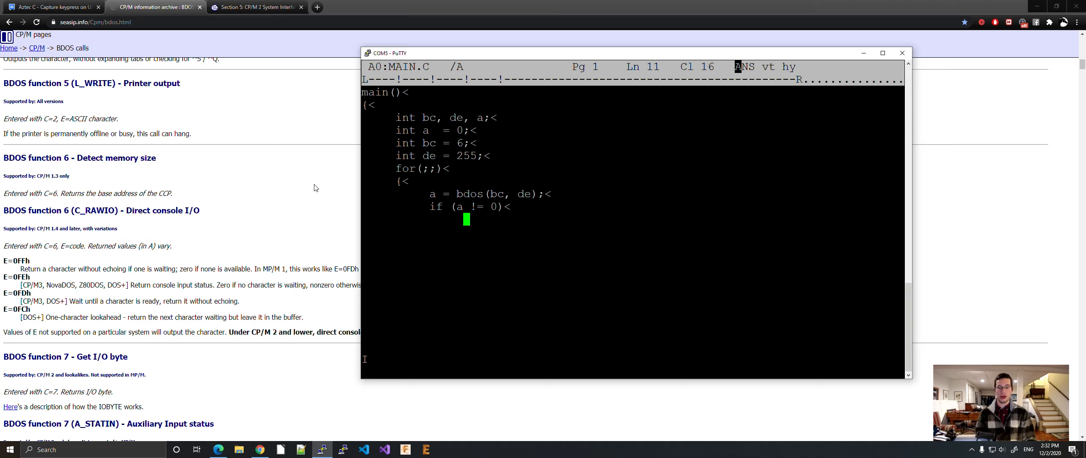
Add printf("Pressed : %c : %d\n", a, a); to report each key's character and code
{"action": "type", "text": "print"}
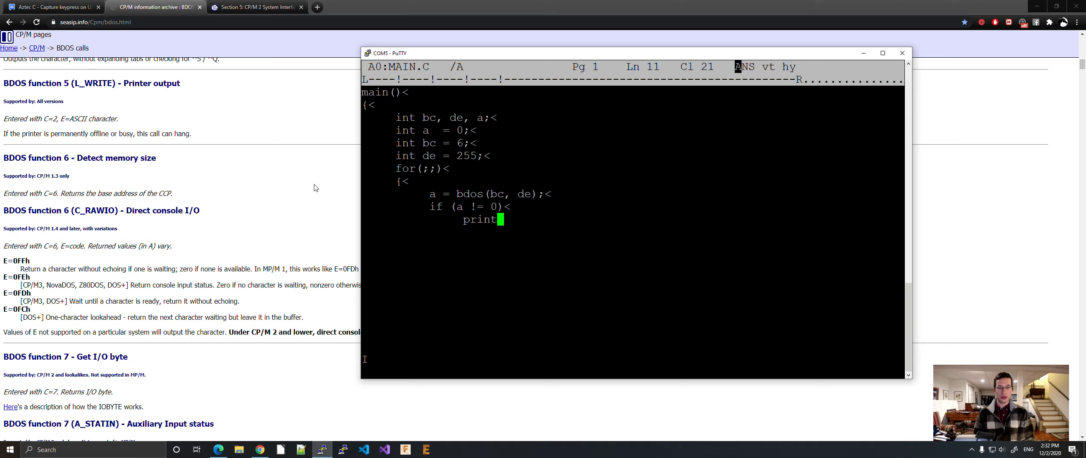
{"action": "type", "text": "f("}
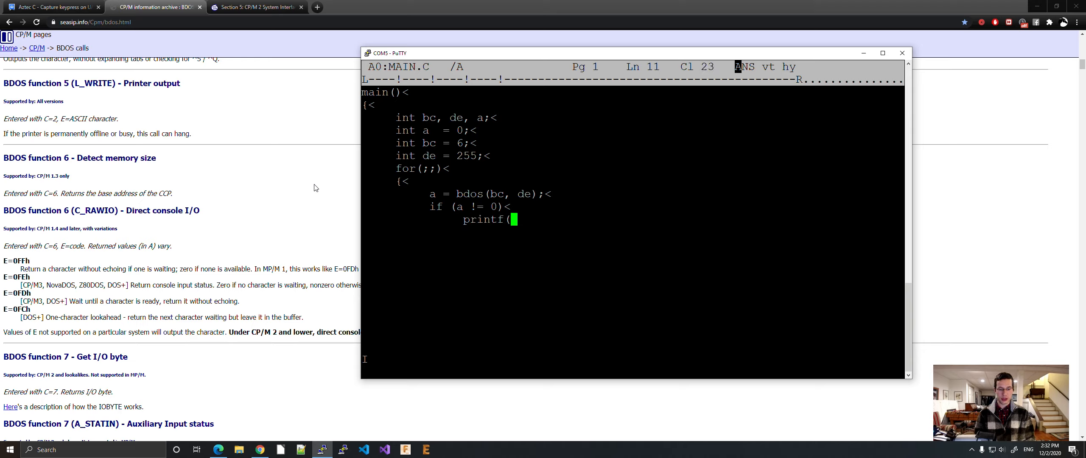
{"action": "type", "text": "\"P"}
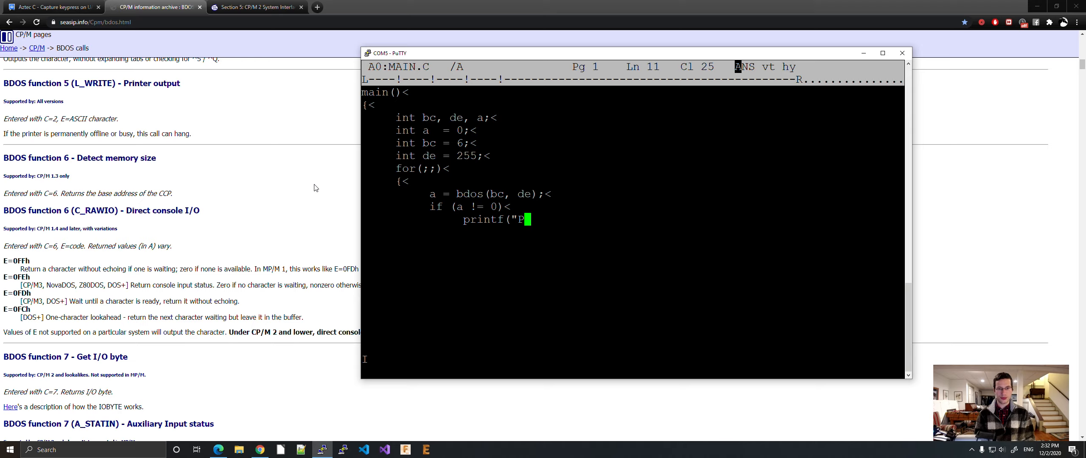
{"action": "type", "text": "ressed :"}
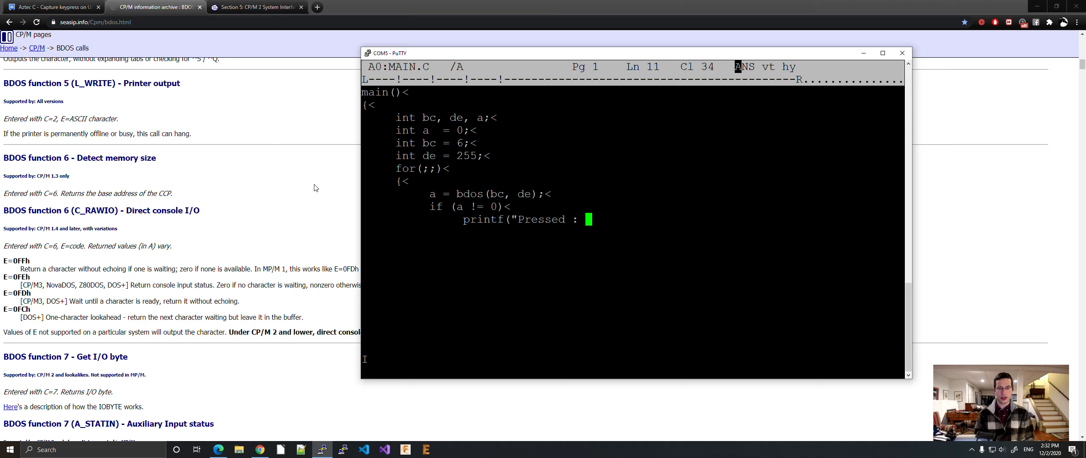
{"action": "type", "text": "%c :"}
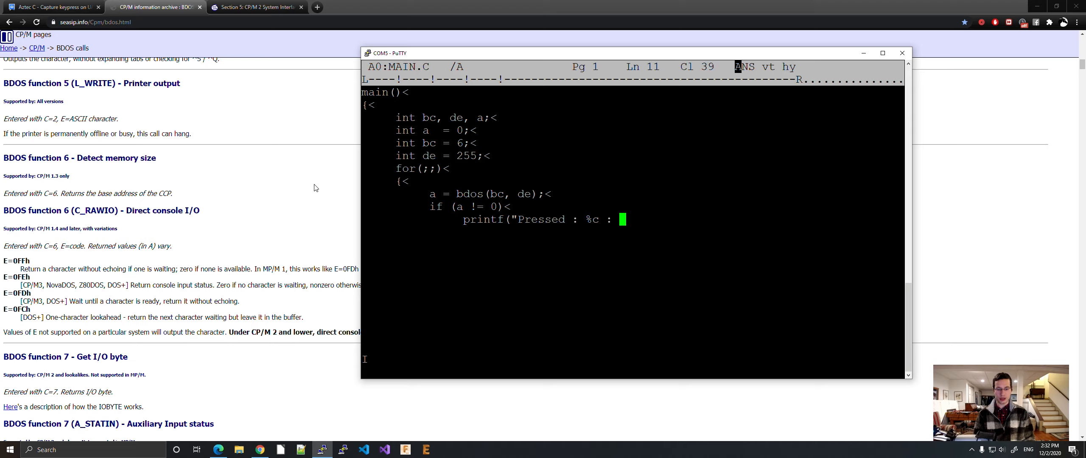
{"action": "type", "text": "%d"}
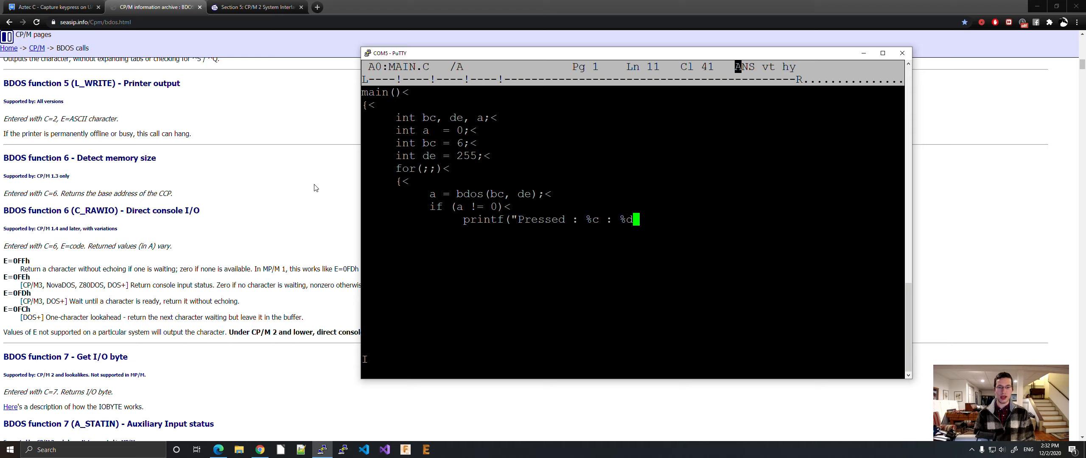
{"action": "type", "text": "\\n"}
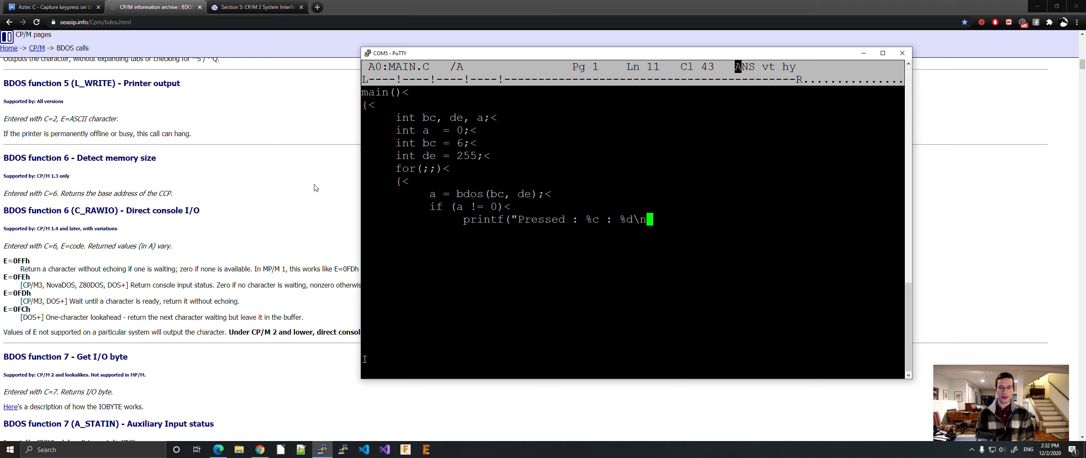
{"action": "type", "text": "\", a, a);<"}
{"action": "type", "text": "if"}
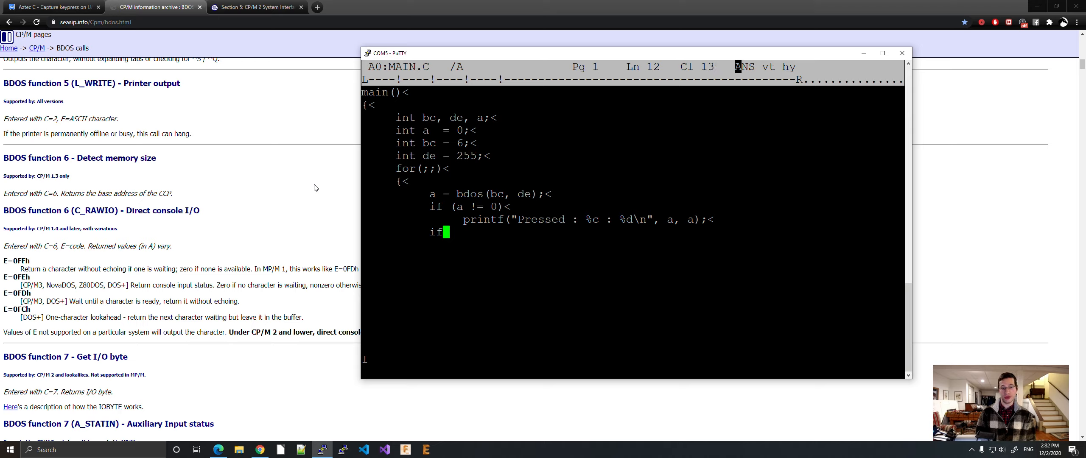
Add if (a == 3) break; and the closing brace, then save and leave ZDE
{"action": "type", "text": "(a ="}
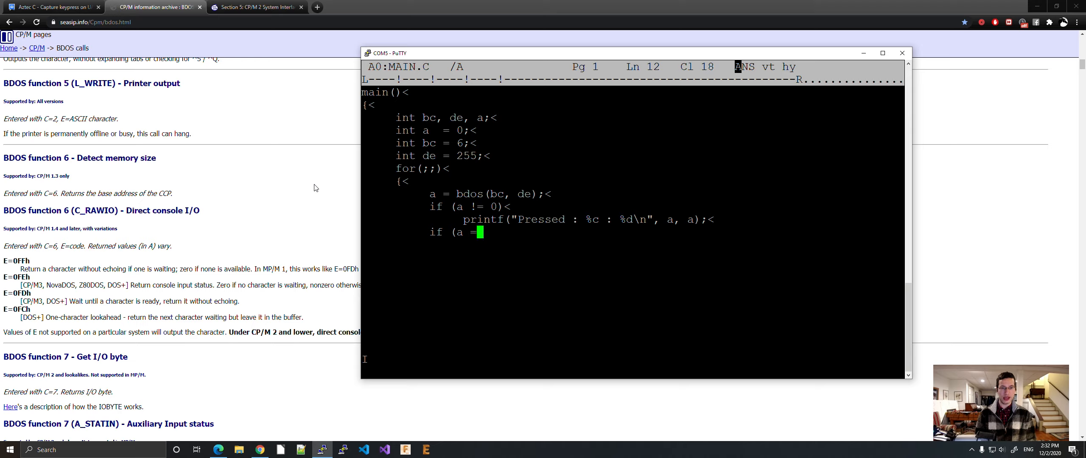
{"action": "type", "text": "= 3)<"}
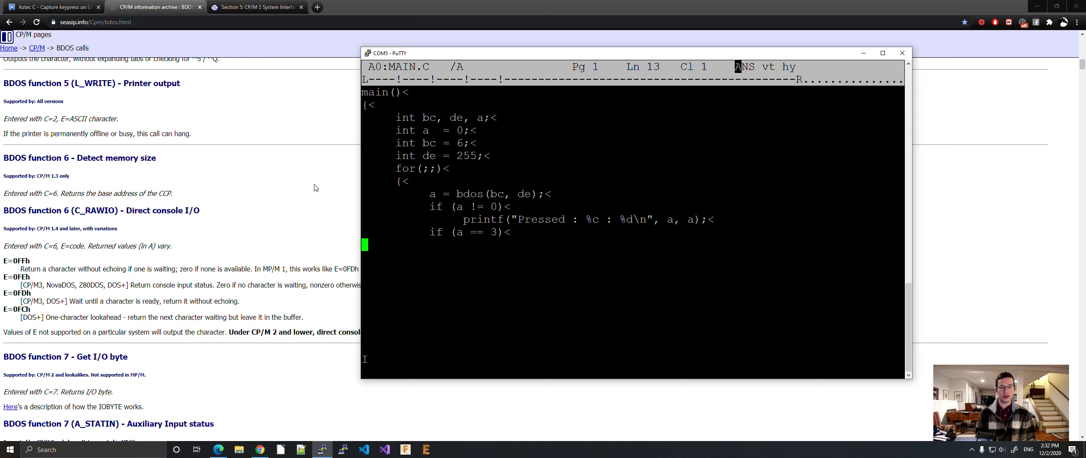
{"action": "type", "text": "break;<"}
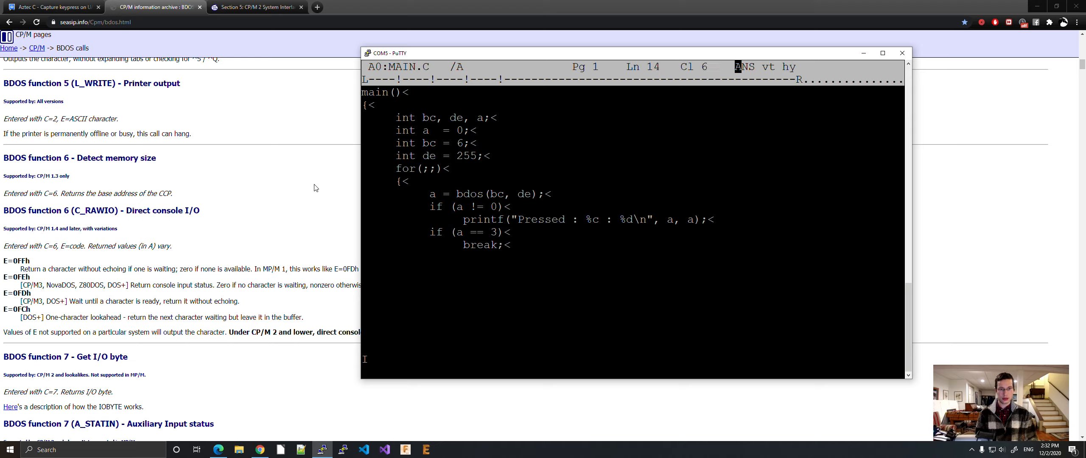
{"action": "type", "text": "}"}
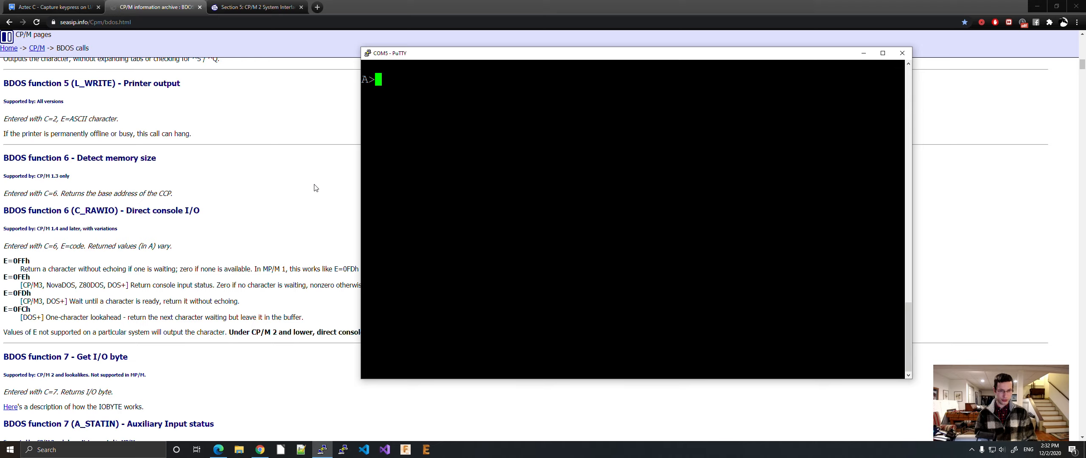
Print the finished source with type main.c and begin the F:cz compile command
{"action": "type", "text": "type main.c"}
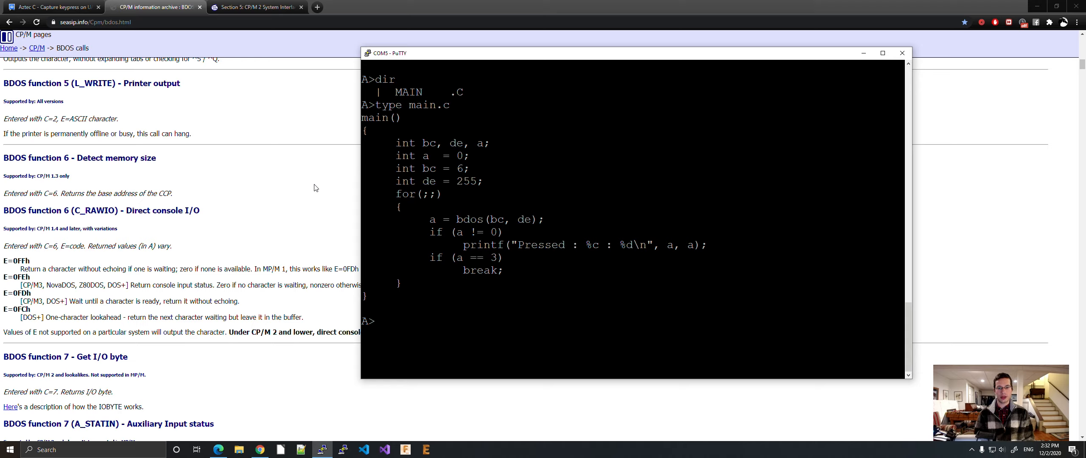
{"action": "type", "text": "F"}
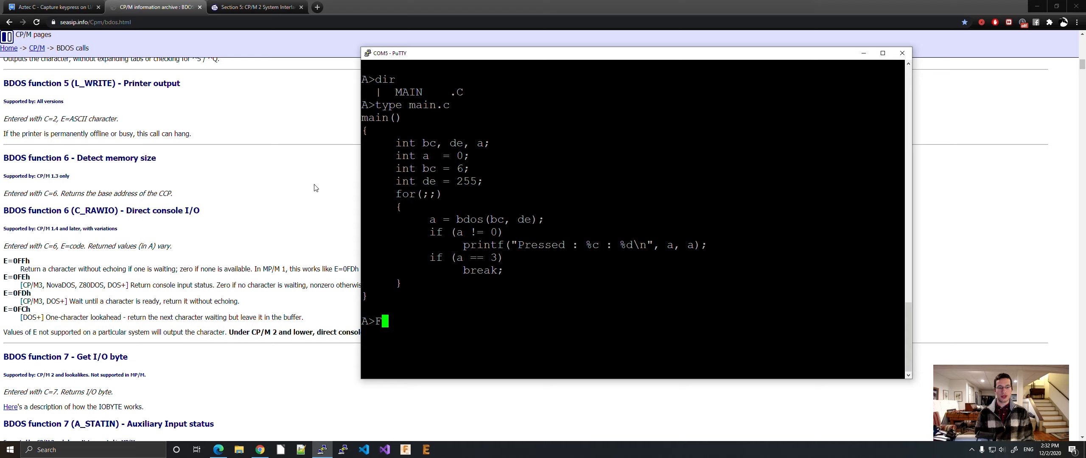
{"action": "type", "text": ":cz"}
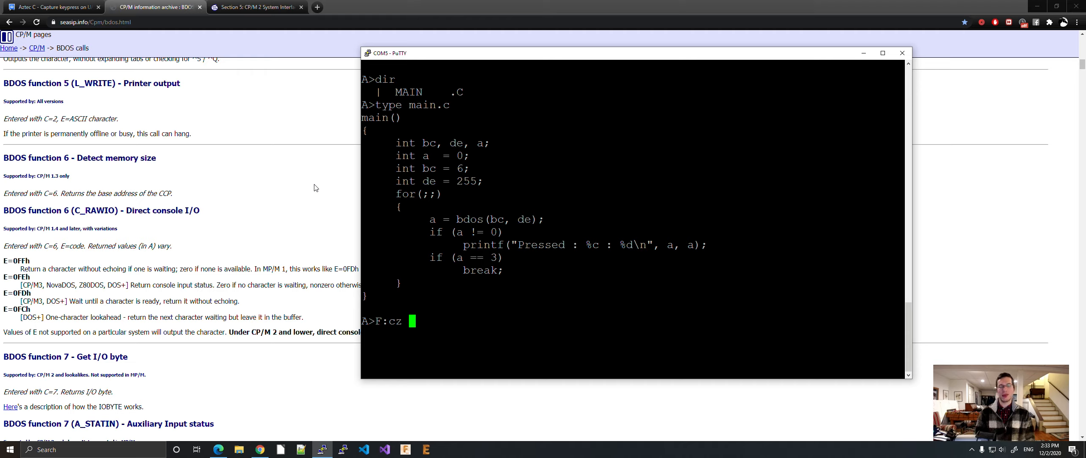
Compile, assemble and link main so MAIN.COM appears in the directory
{"action": "type", "text": "main"}
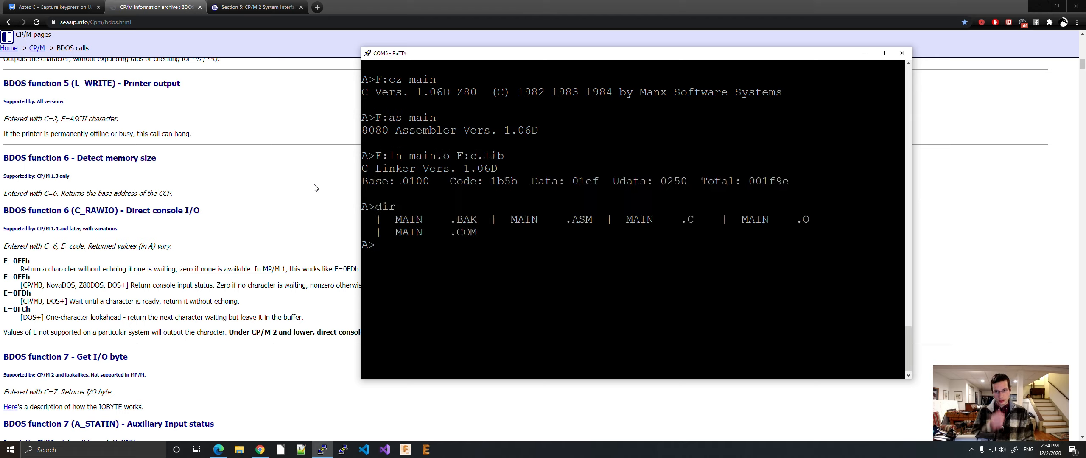
Run main, press letters and arrow keys to see their codes, then exit on code 3
{"action": "type", "text": "main"}
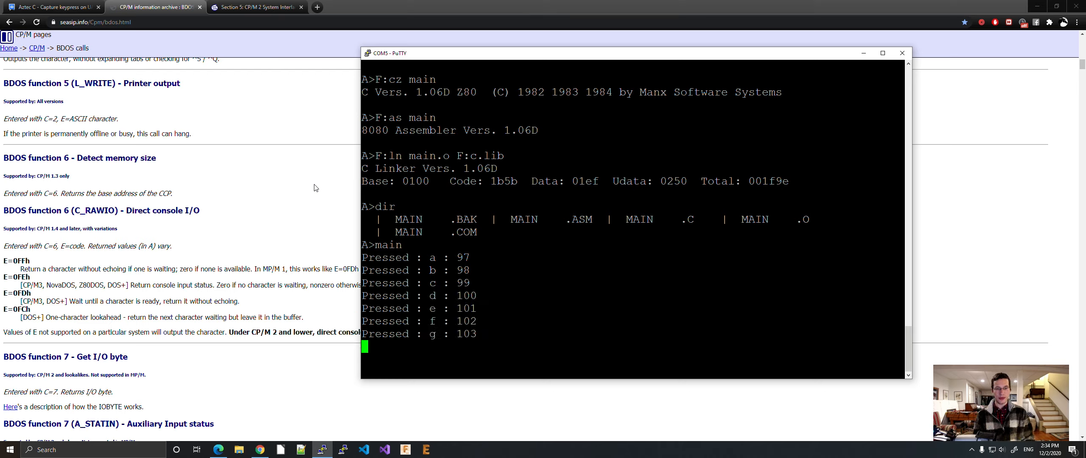
{"action": "type", "text": "i : 105"}
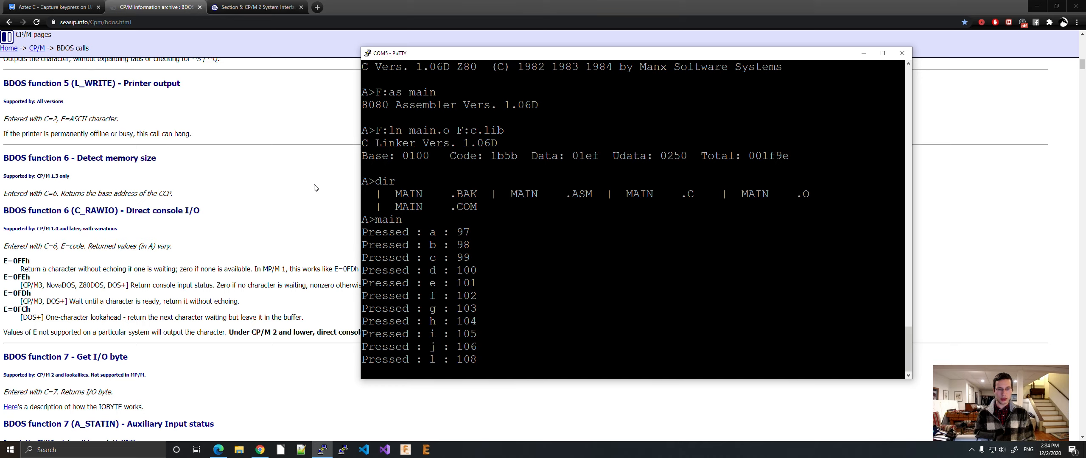
{"action": "key", "text": "k"}
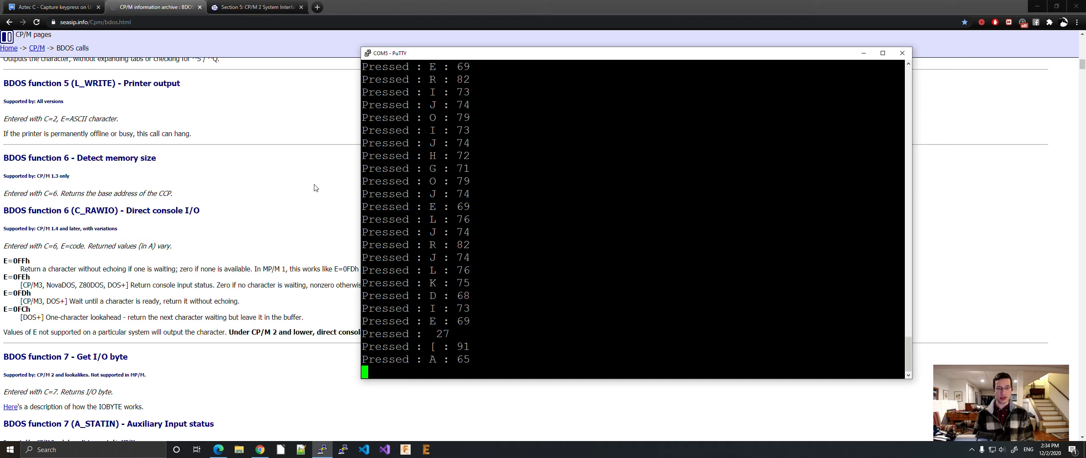
{"action": "type", "text": "[D"}
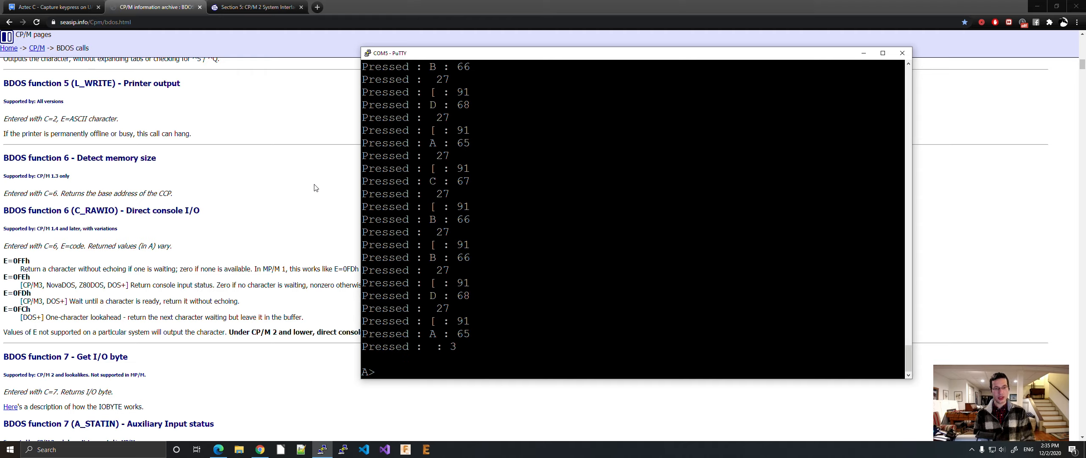
{"action": "type", "text": "ty"}
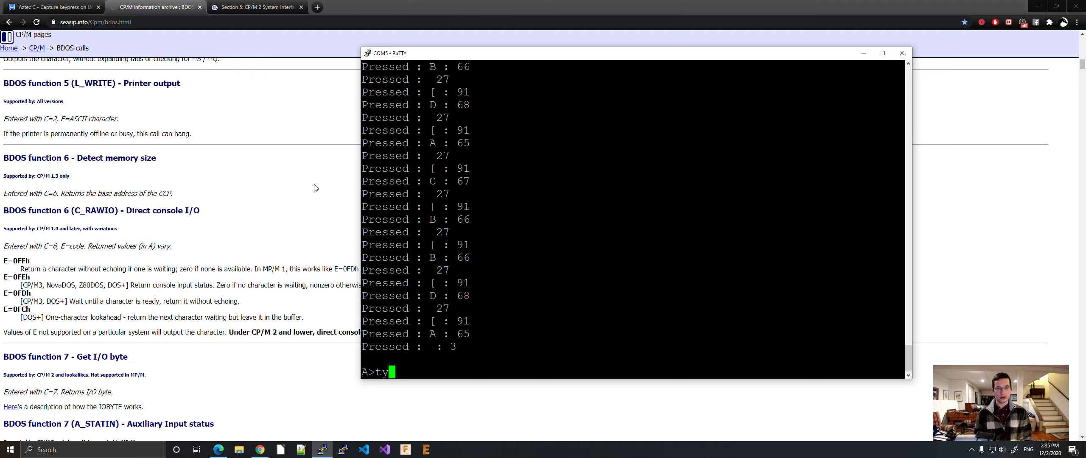